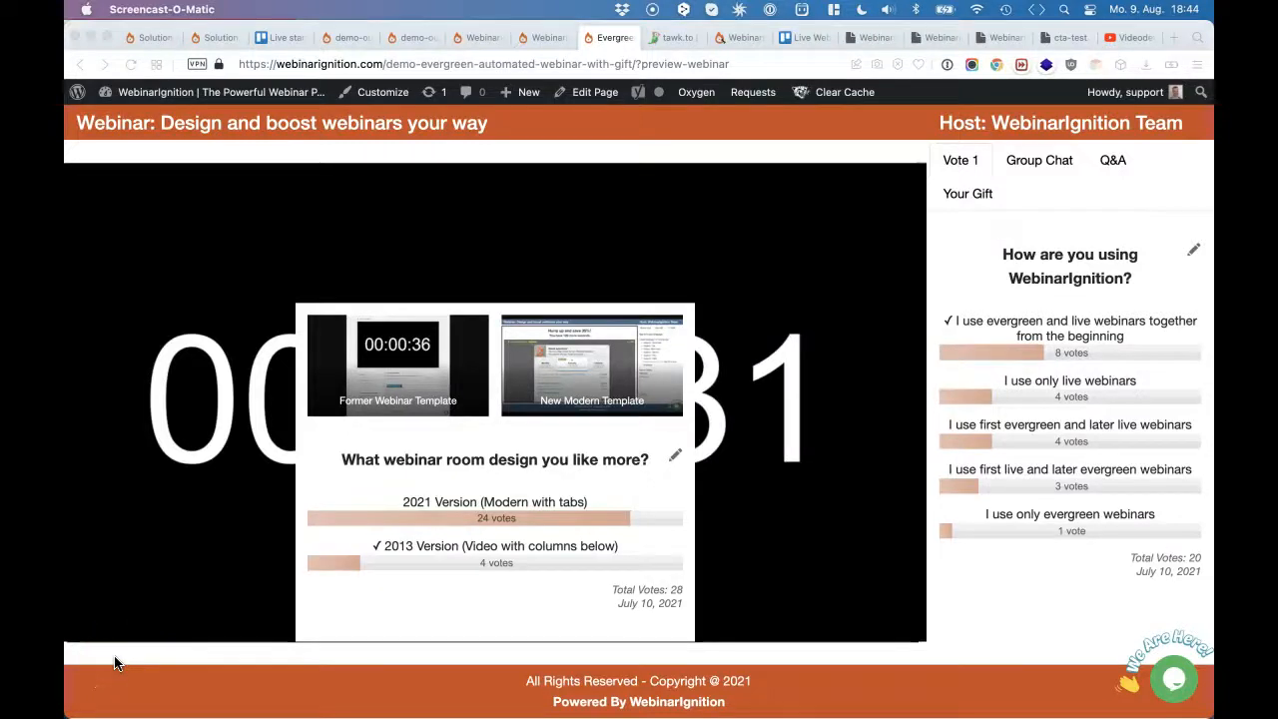
pyautogui.moveTo(198, 582)
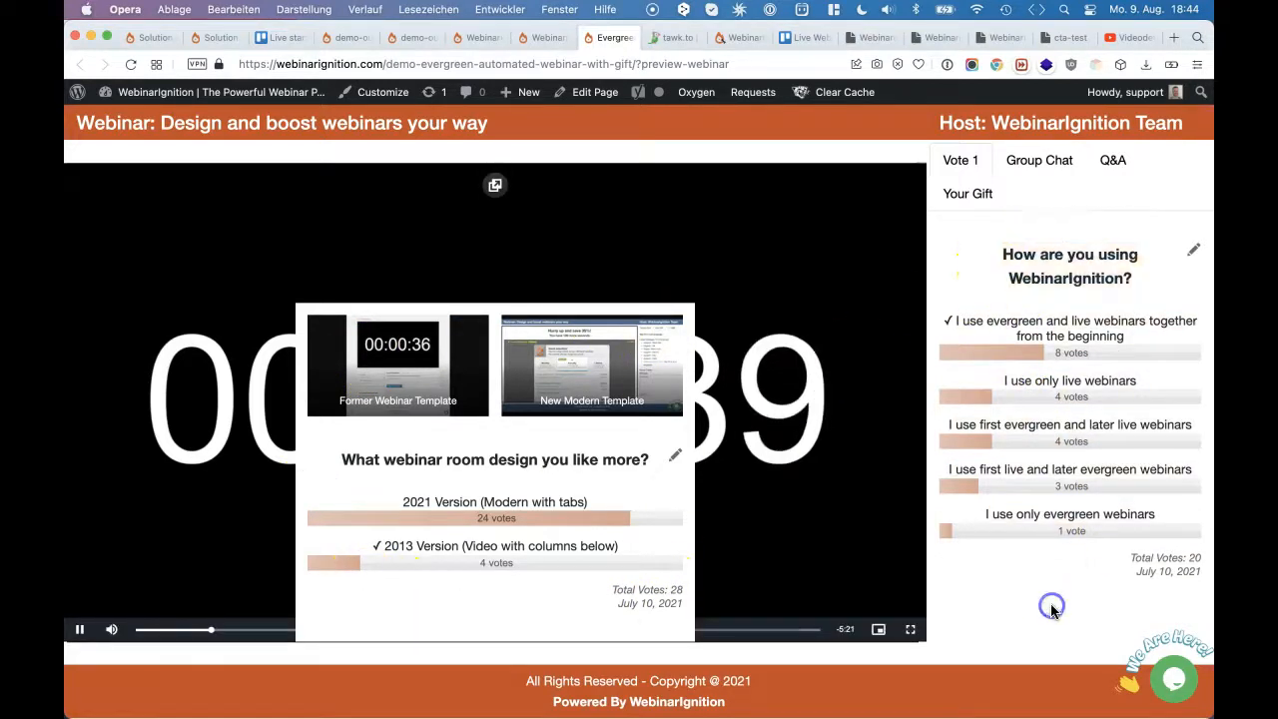
# Cycle the preview sidebar through the question box, free gift download and back to the poll
pyautogui.click(1113, 160)
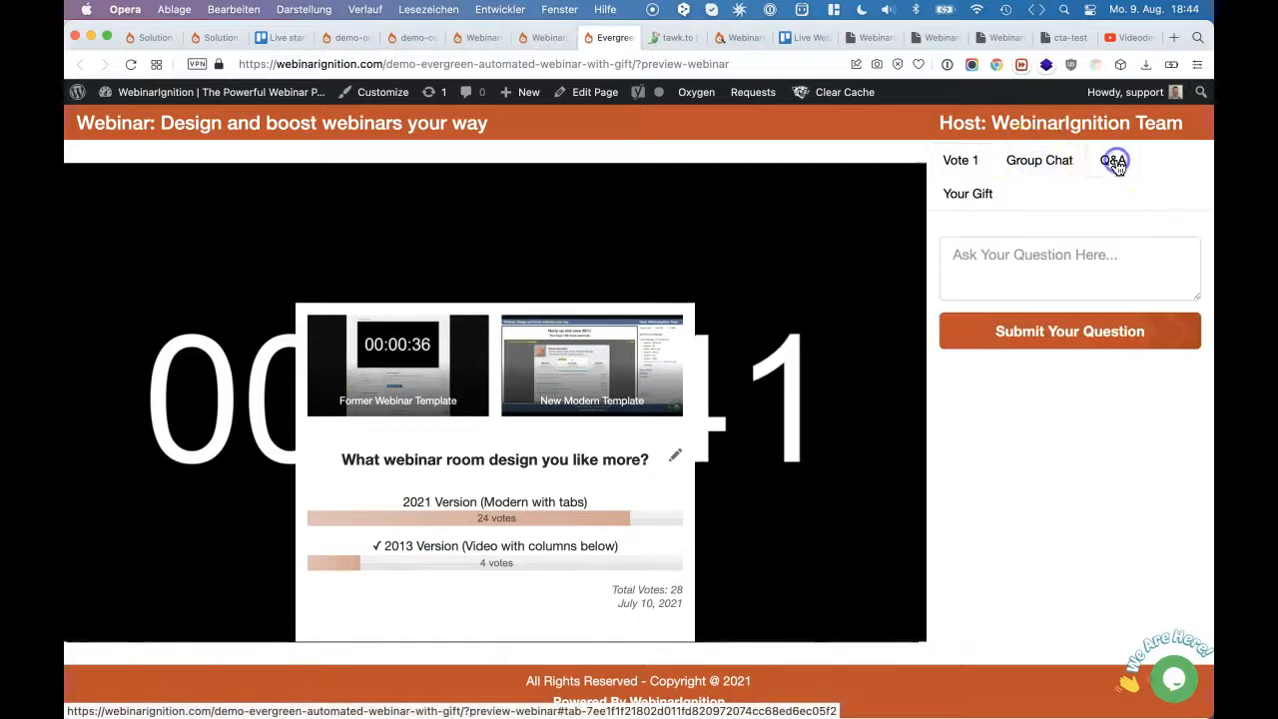
pyautogui.click(967, 194)
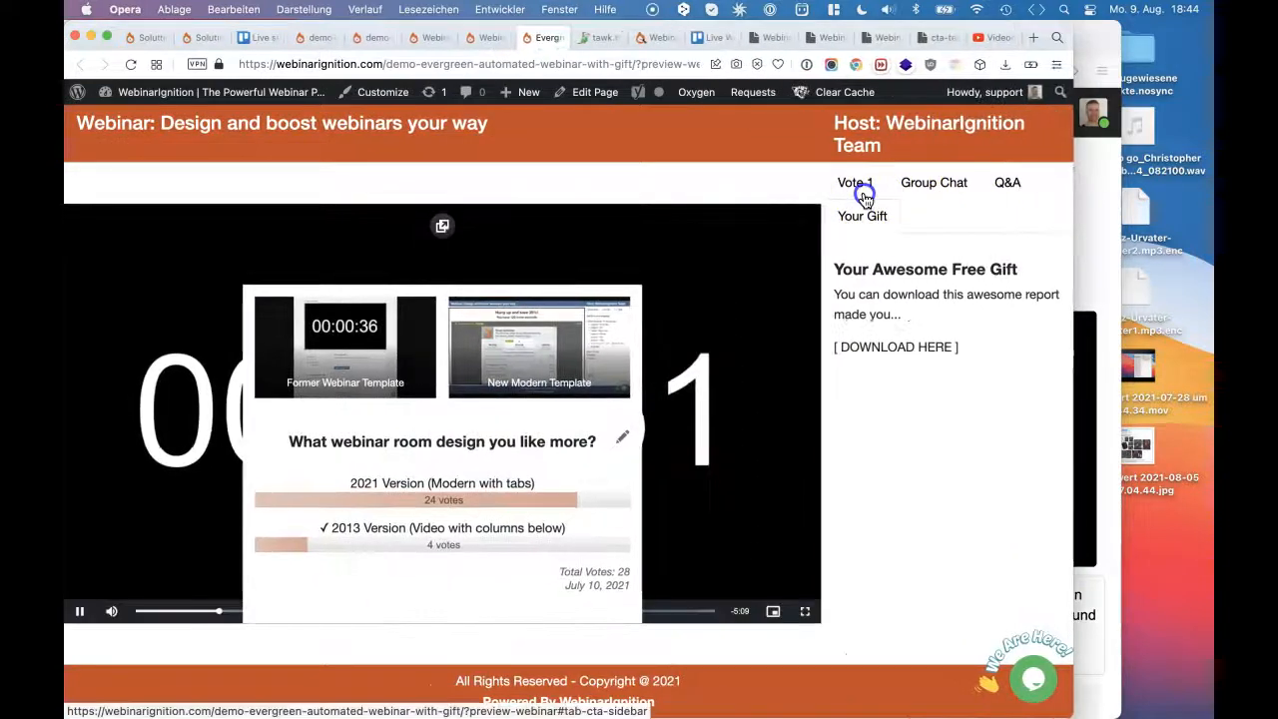
pyautogui.click(855, 181)
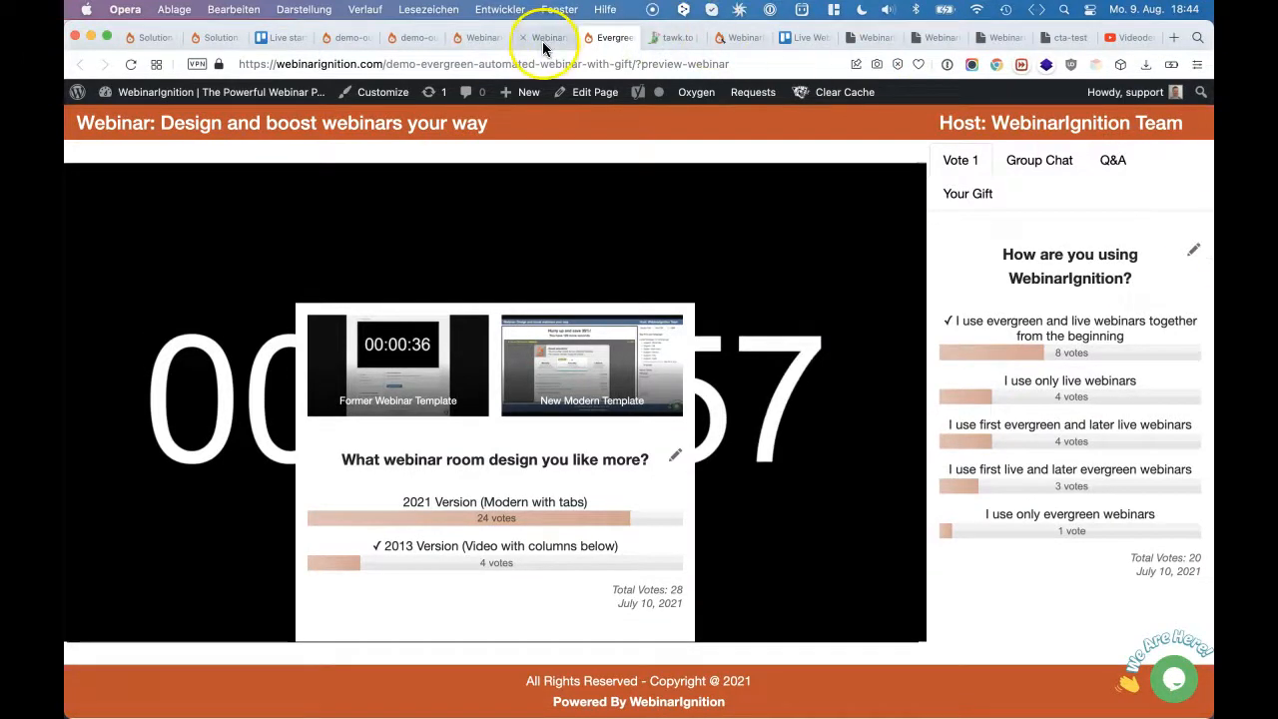
pyautogui.moveTo(548, 48)
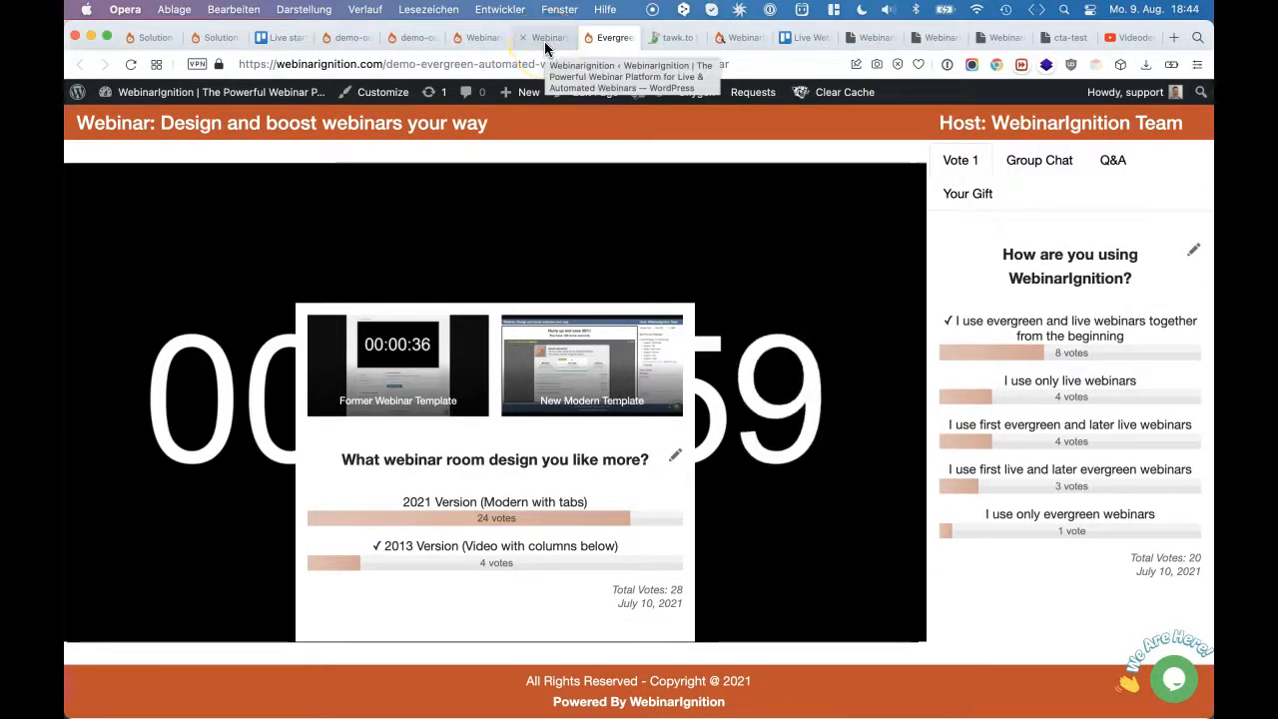
# Select the first Webinar Page Layout under Design / Template in the admin settings and save it
pyautogui.click(548, 35)
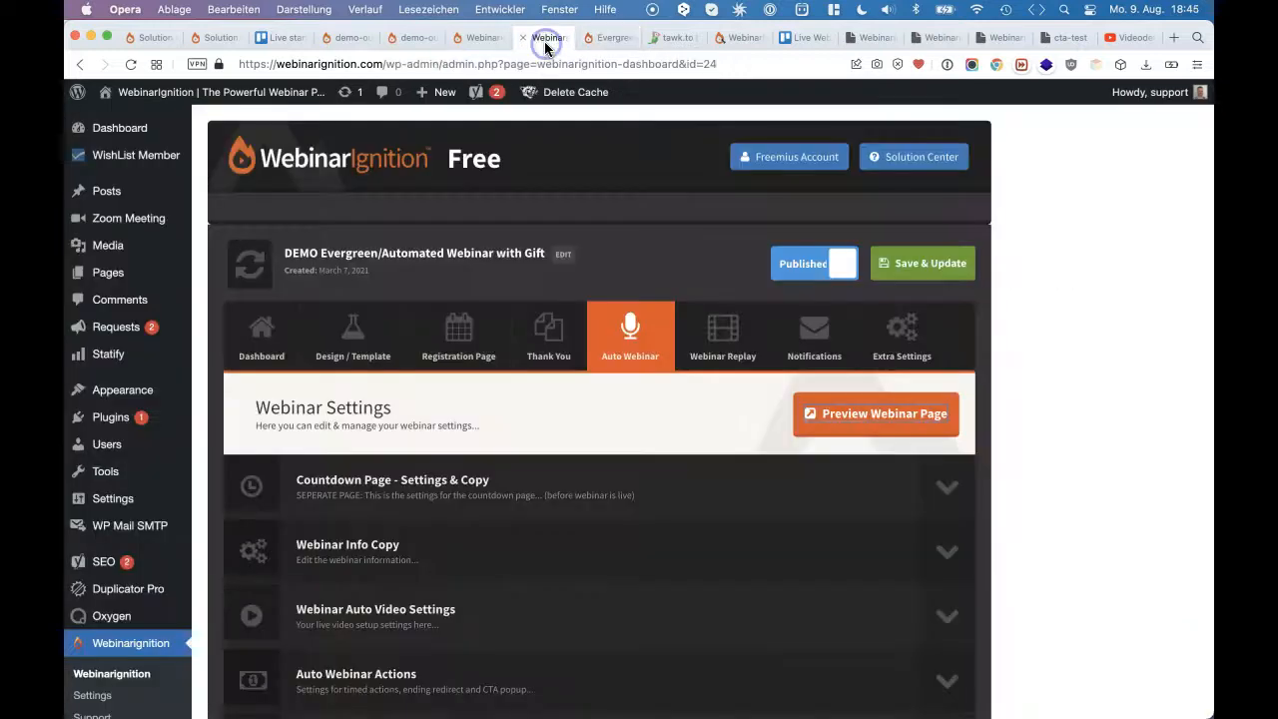
pyautogui.scroll(-3)
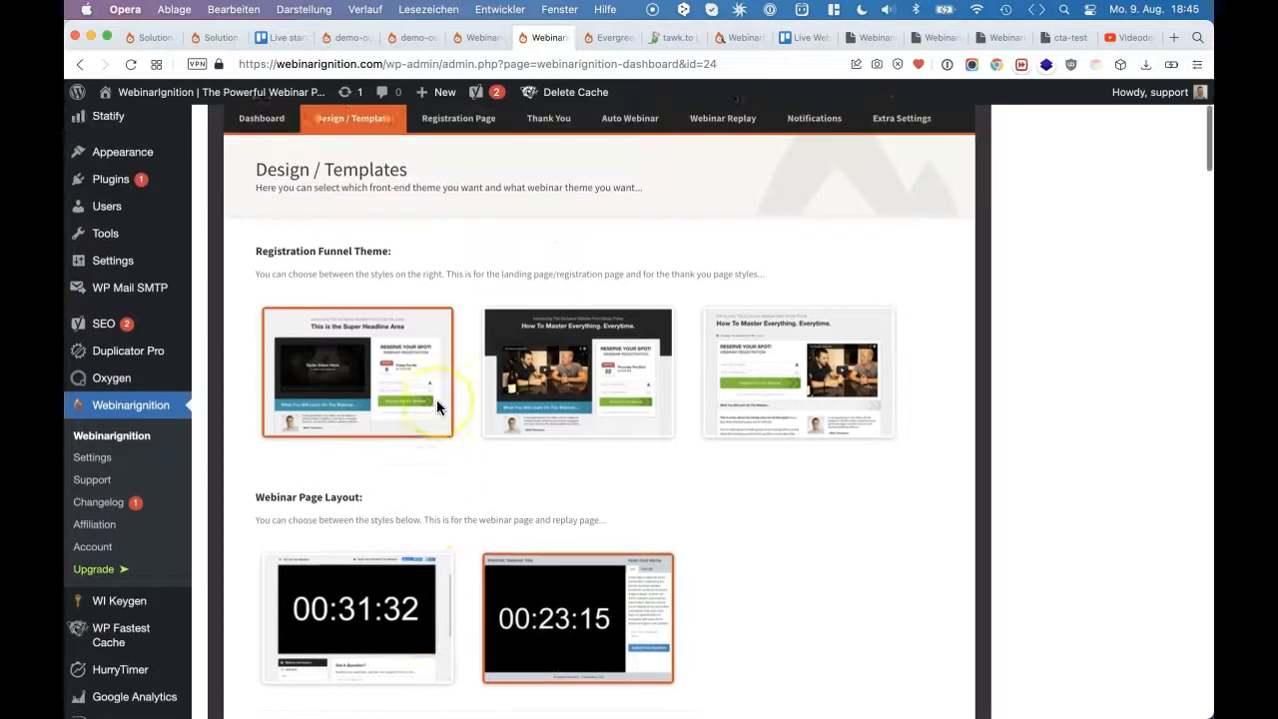
pyautogui.scroll(3)
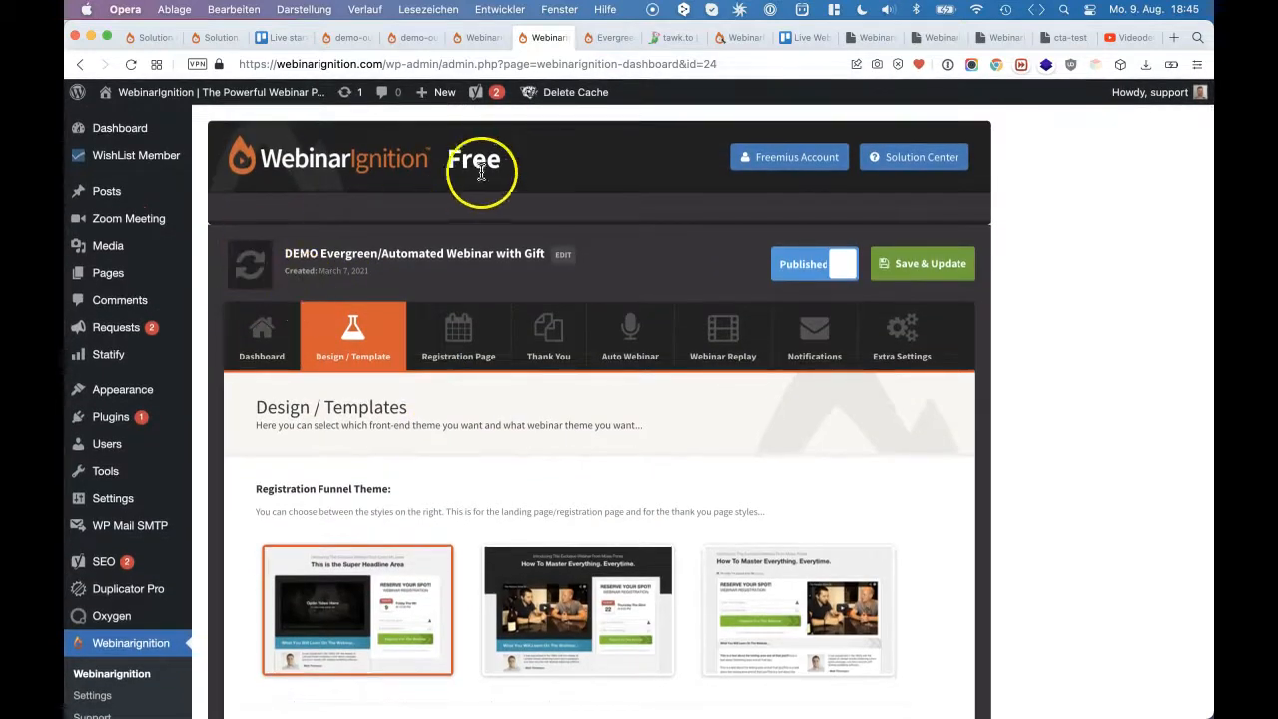
pyautogui.scroll(-3)
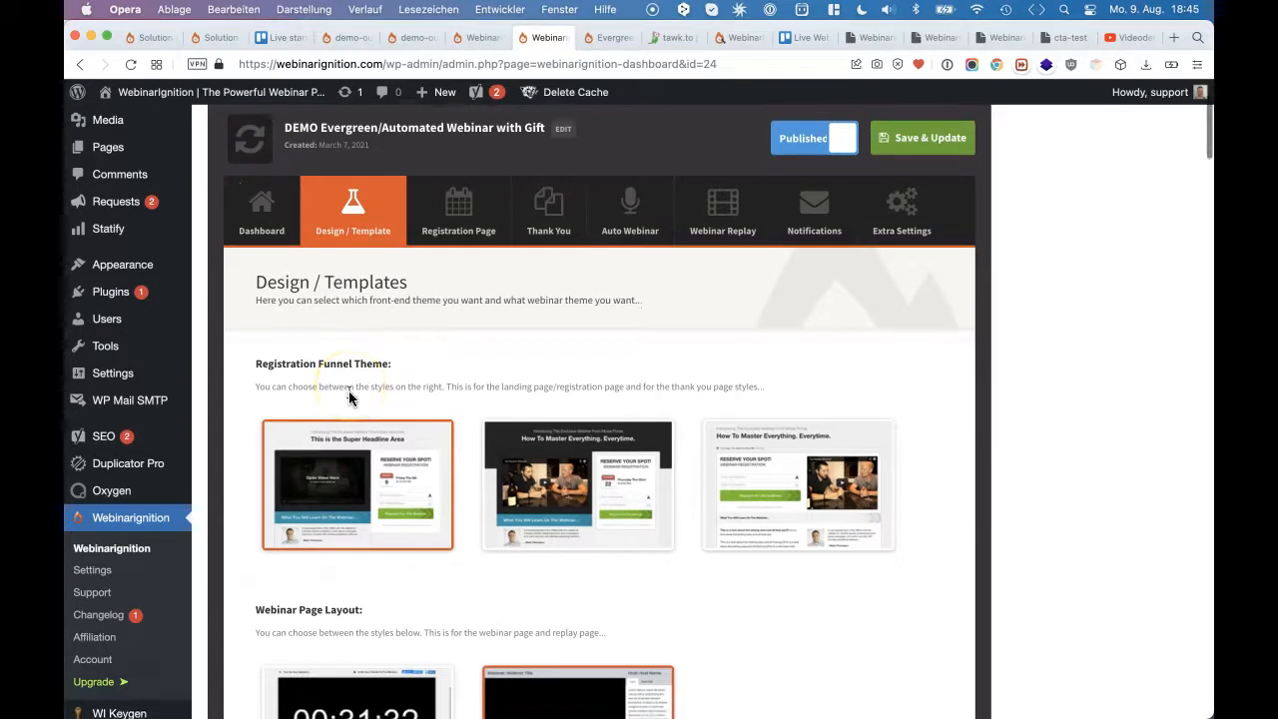
pyautogui.scroll(-3)
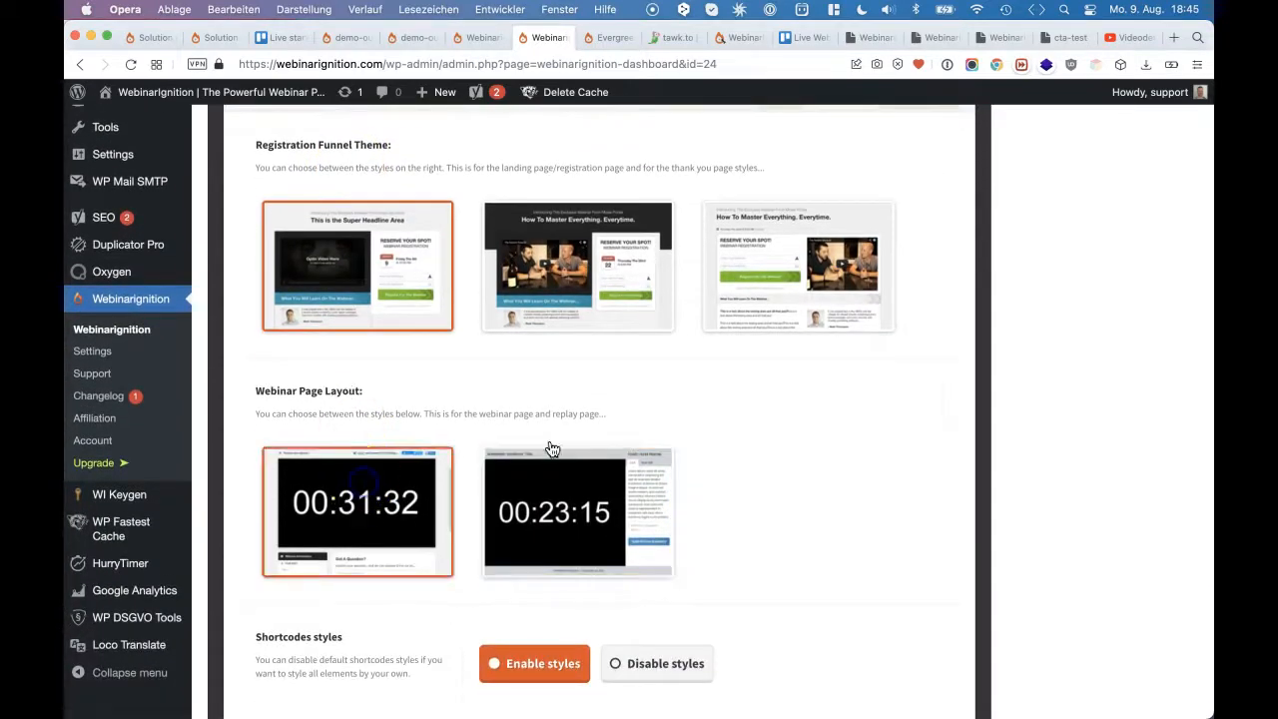
pyautogui.scroll(3)
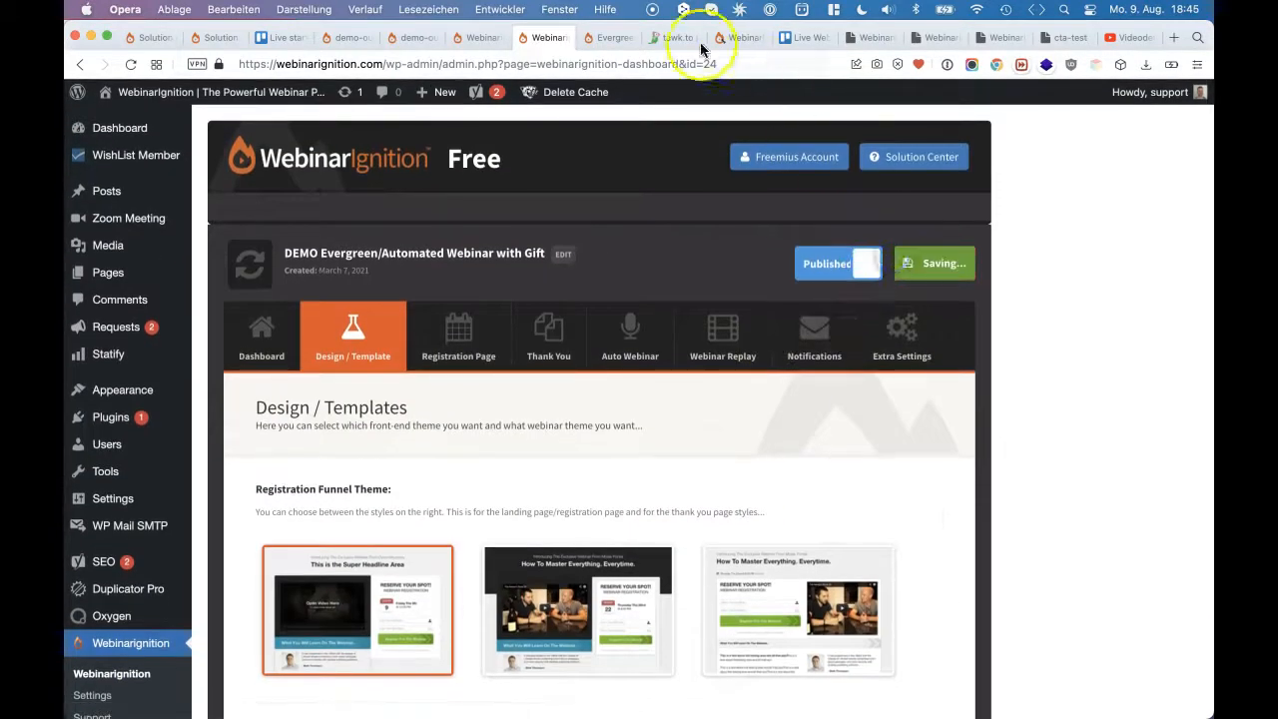
# Reopen the webinar preview showing host info, questions and gift below the video
pyautogui.click(607, 36)
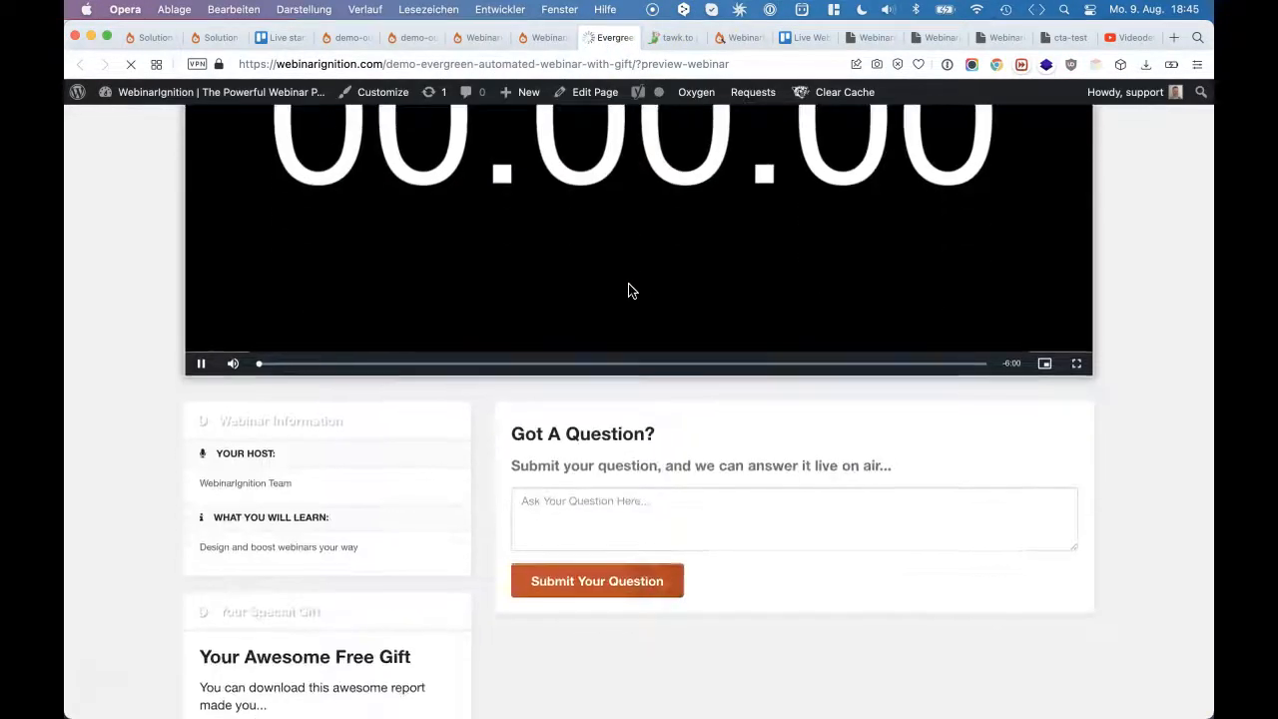
pyautogui.scroll(-3)
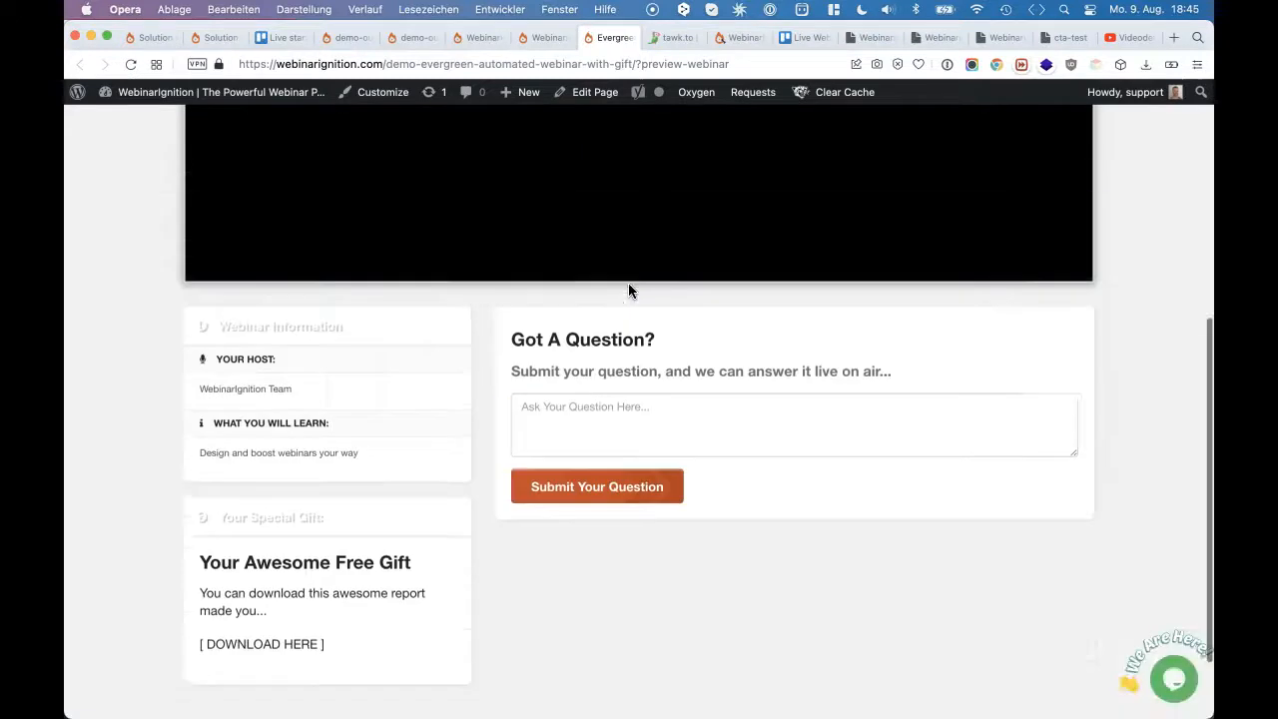
# Select the second (modern) Webinar Page Layout, save the webinar, and head to the Account page
pyautogui.click(550, 36)
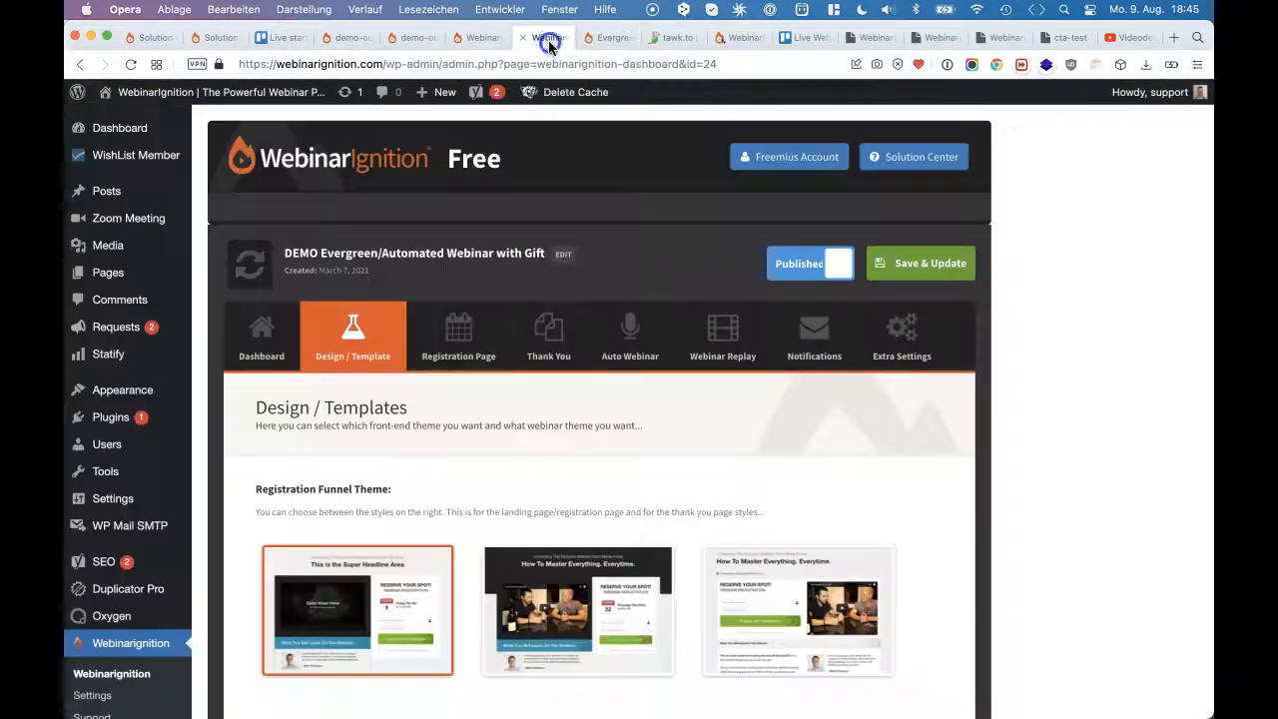
pyautogui.scroll(-3)
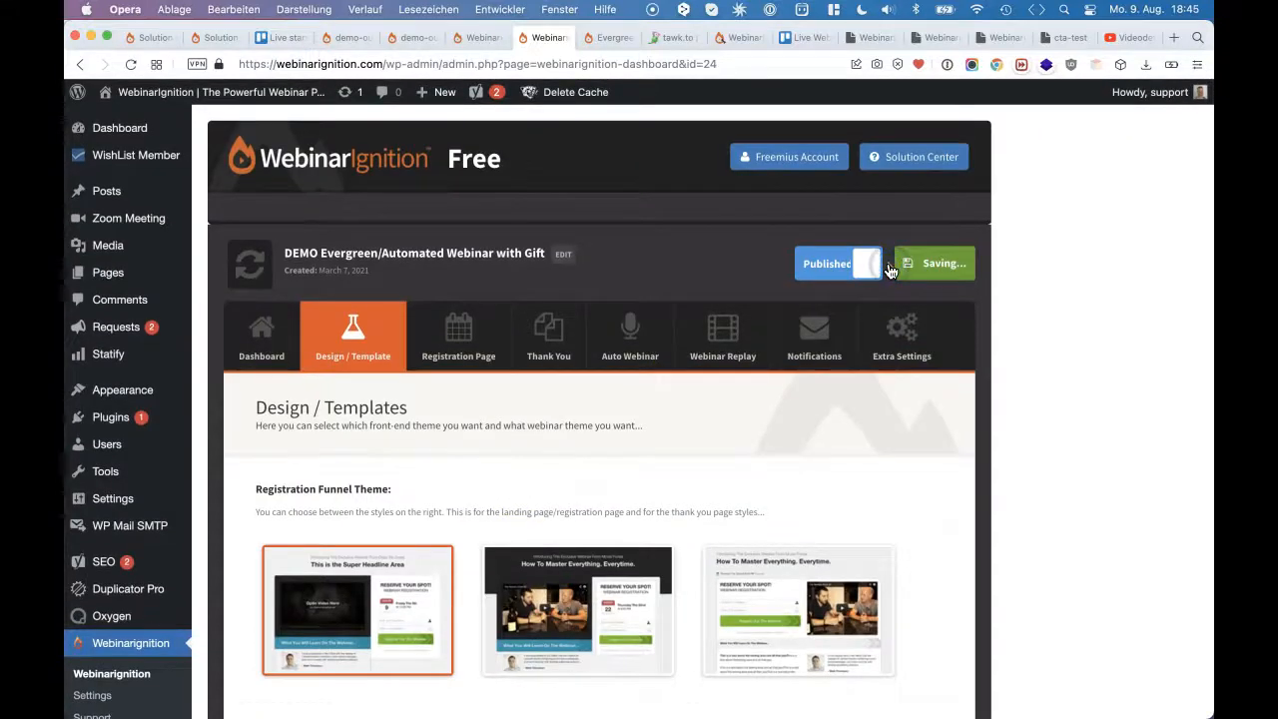
pyautogui.doubleClick(473, 158)
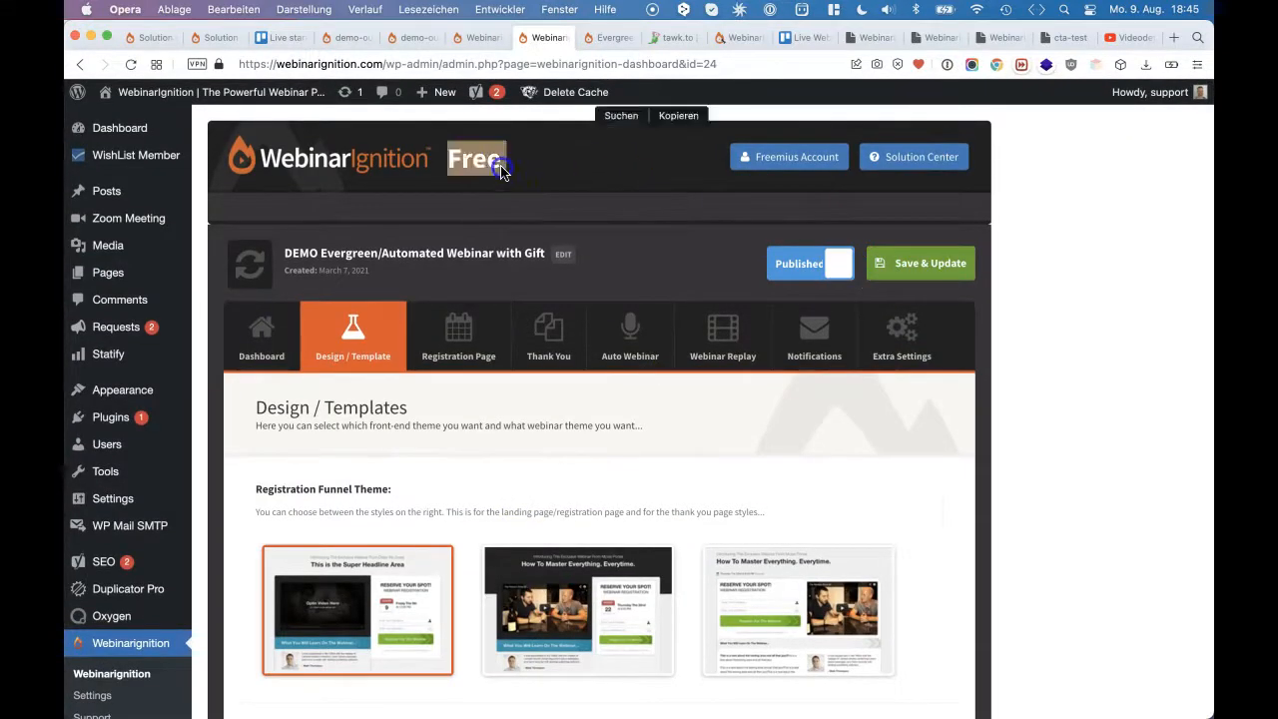
pyautogui.click(495, 168)
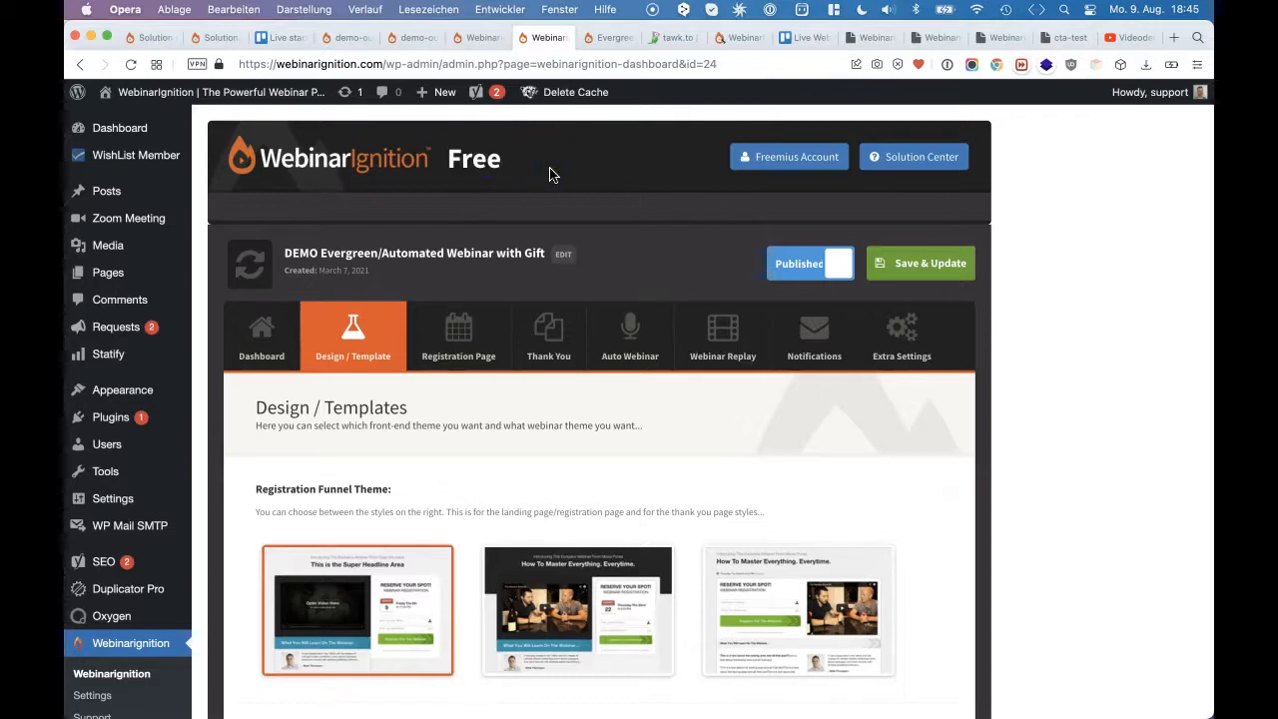
pyautogui.moveTo(515, 206)
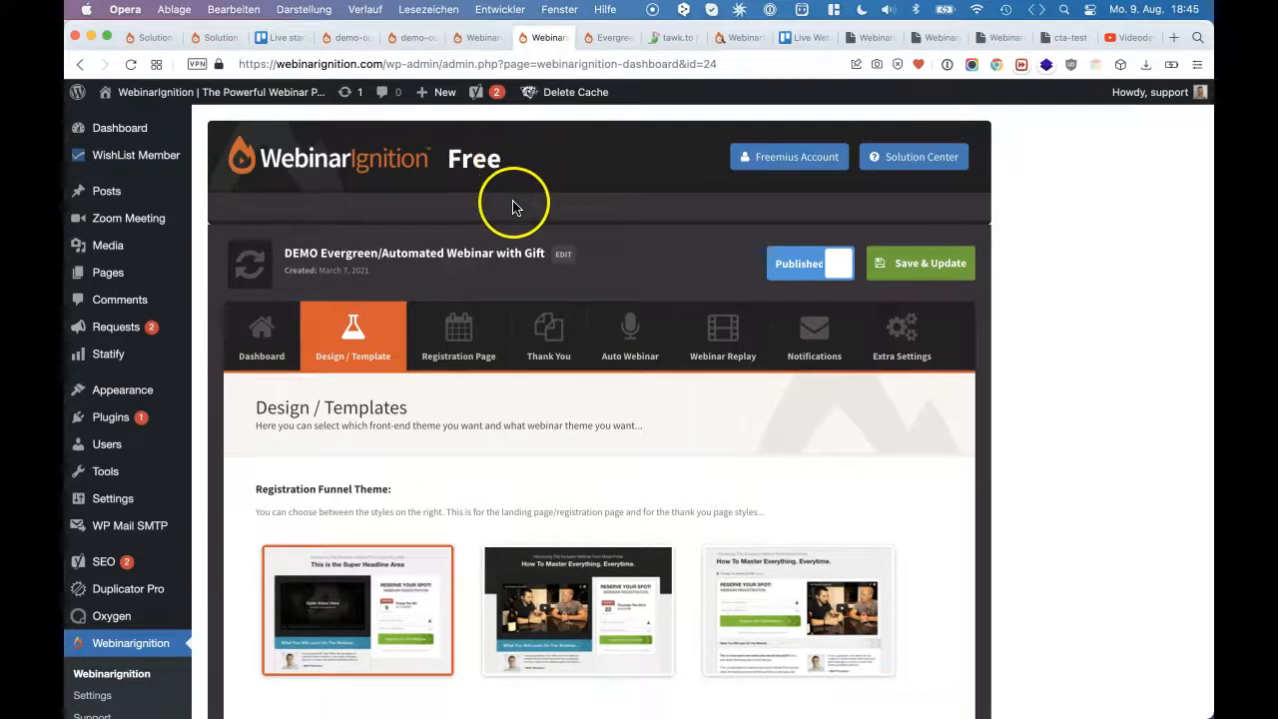
pyautogui.scroll(-3)
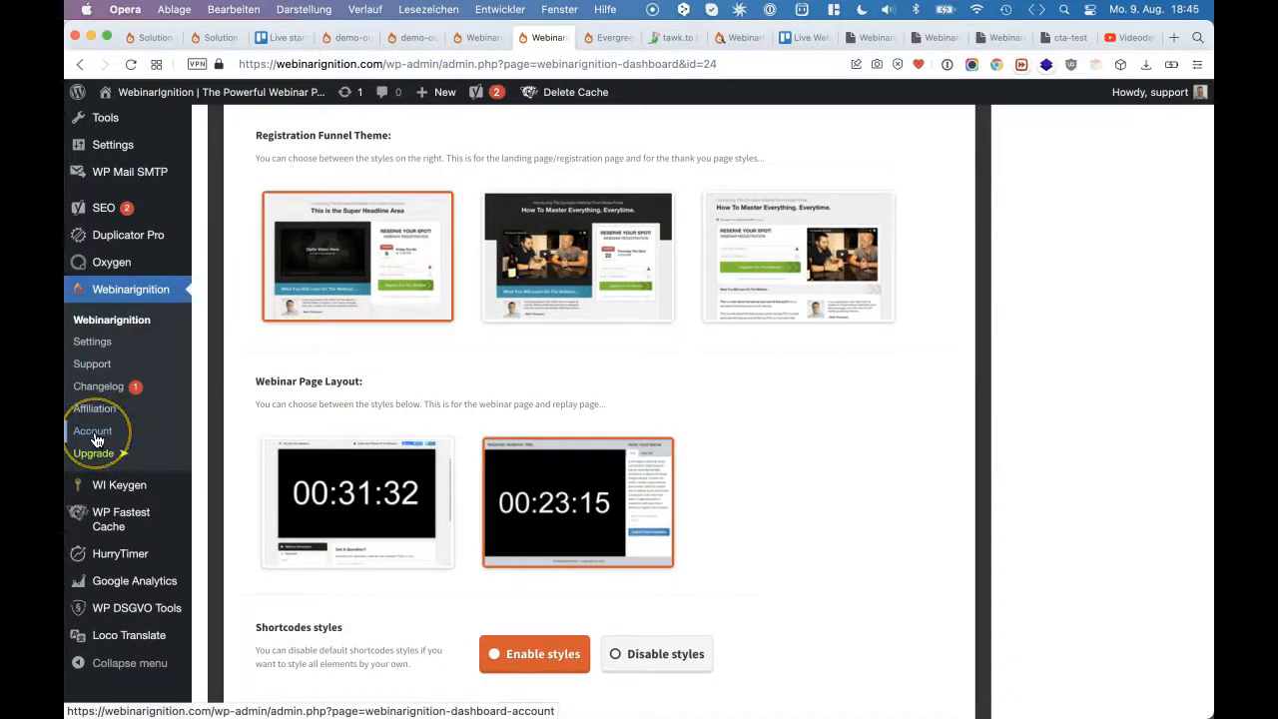
pyautogui.click(92, 431)
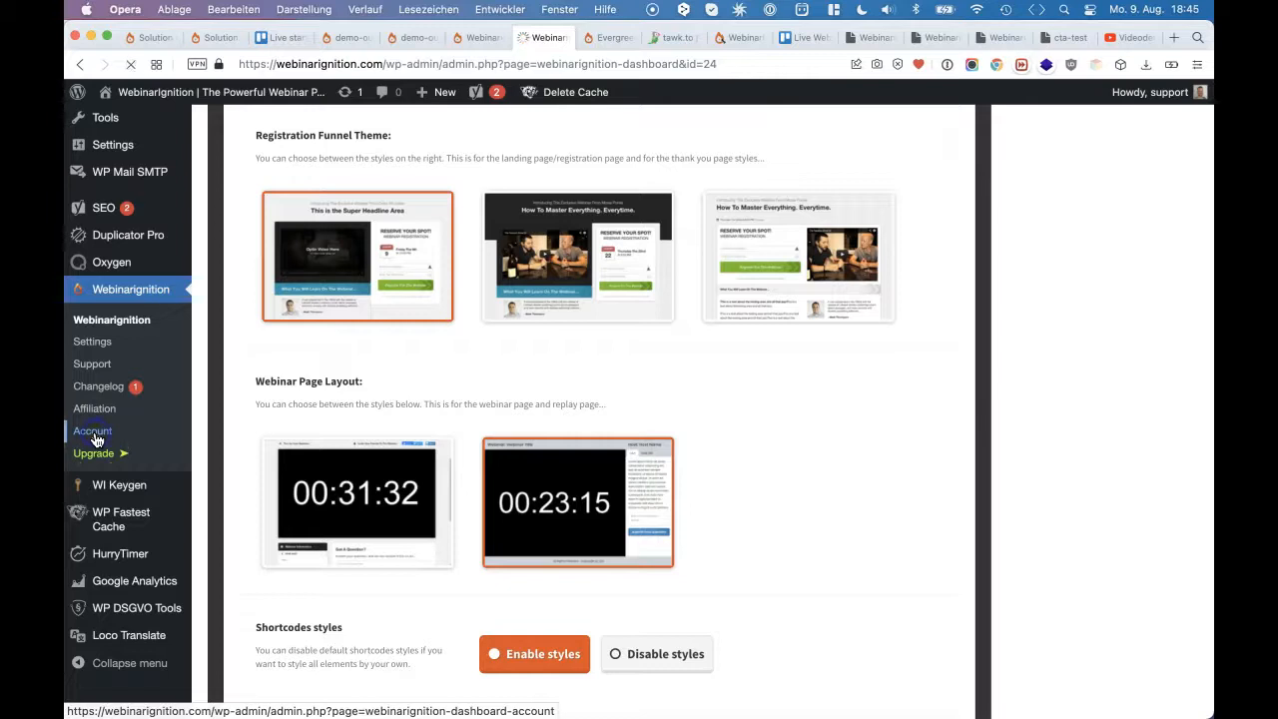
pyautogui.moveTo(94, 407)
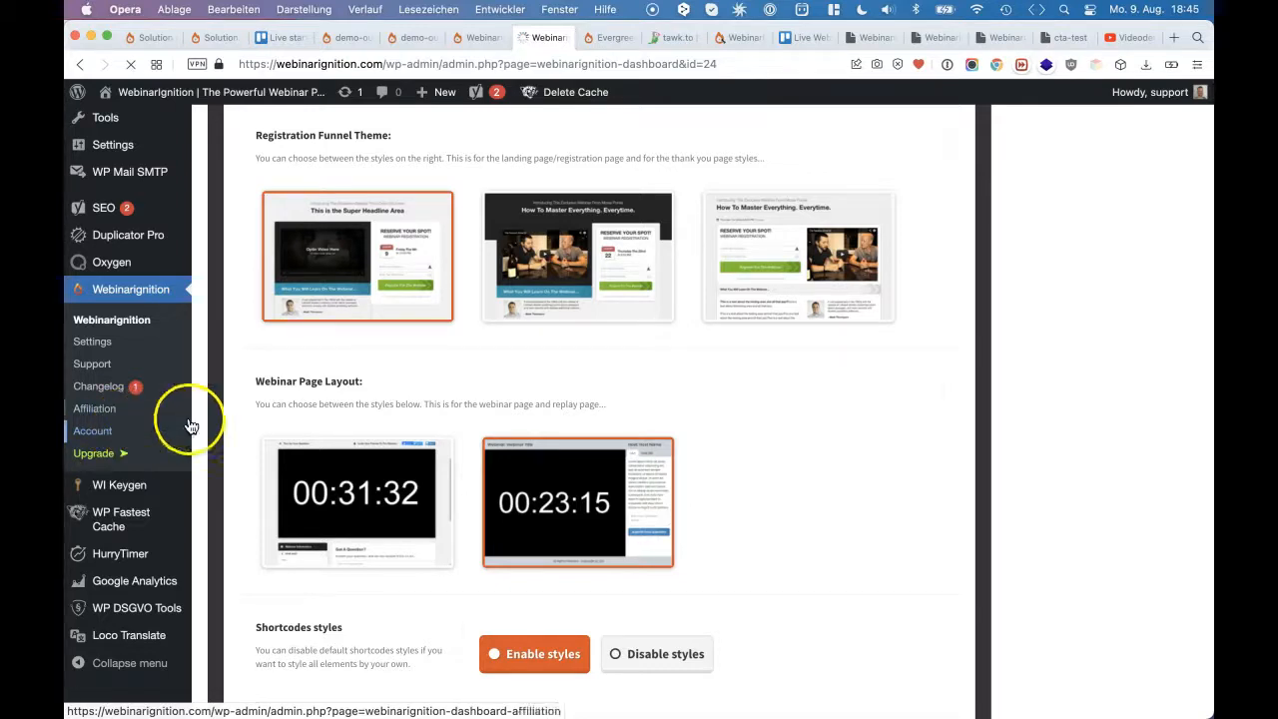
# View the Account Details page listing the FREE plan and plugin version 2.6.2
pyautogui.click(92, 432)
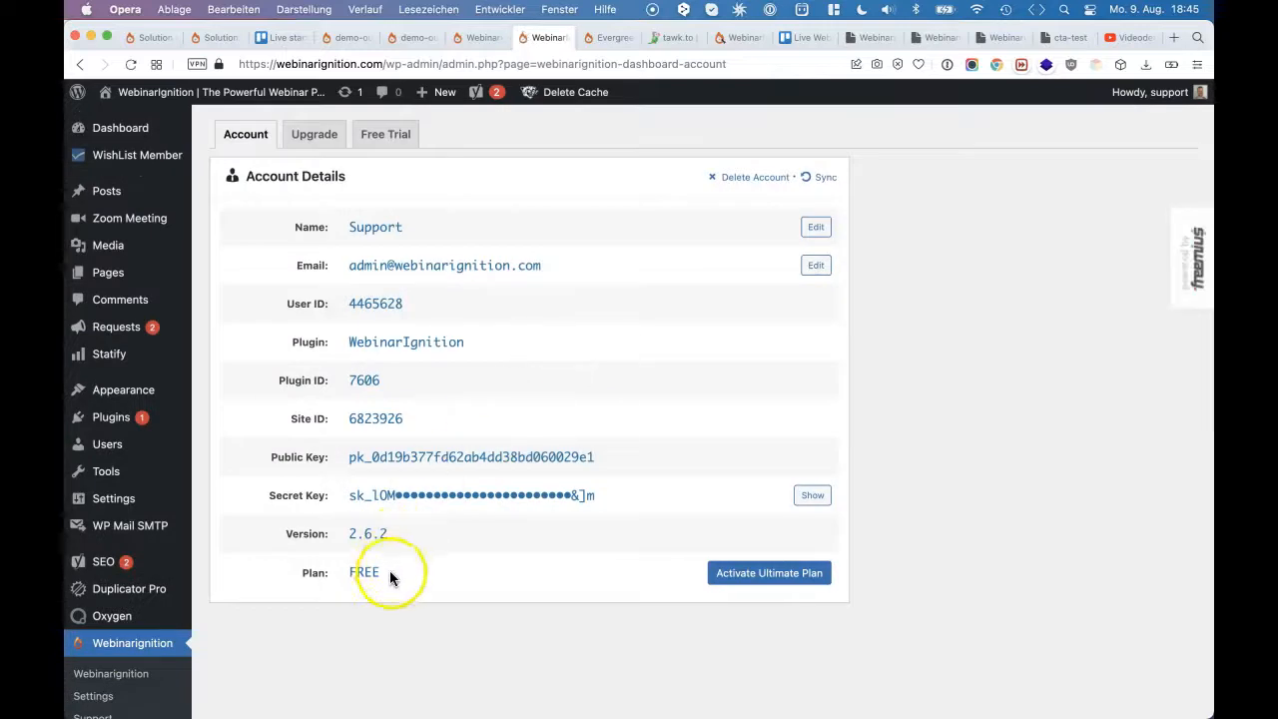
pyautogui.moveTo(388, 294)
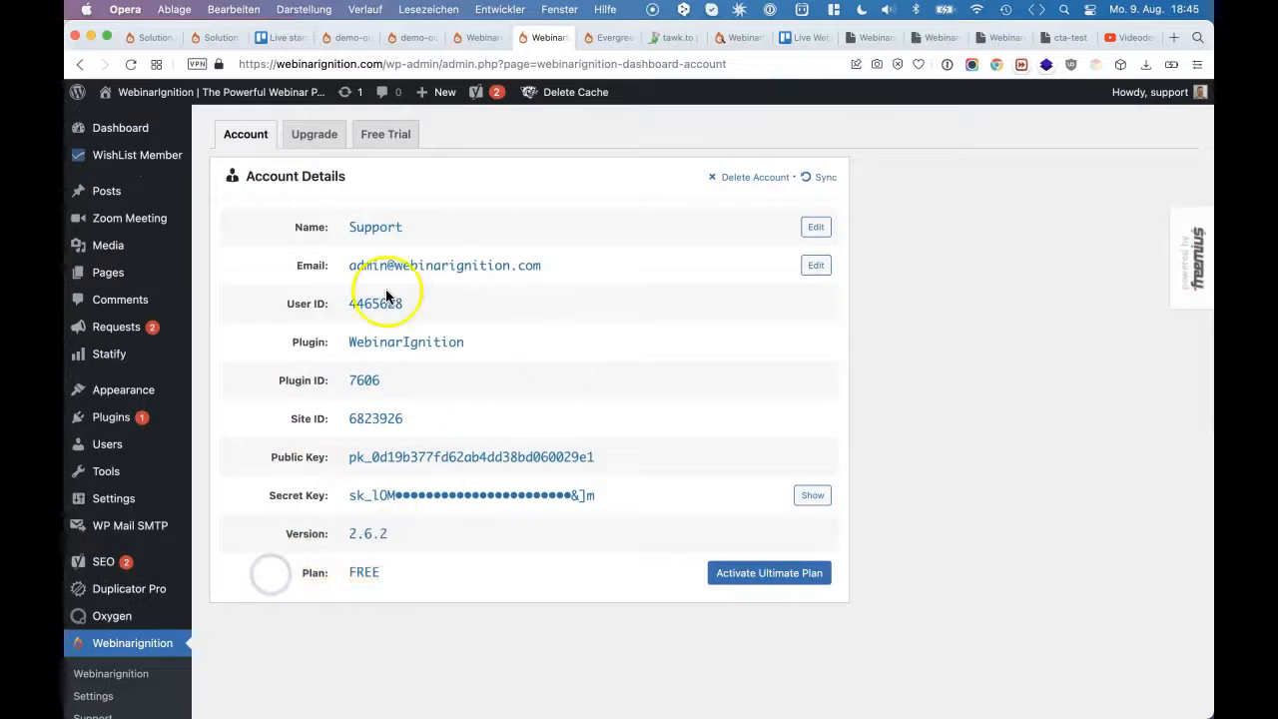
pyautogui.moveTo(459, 150)
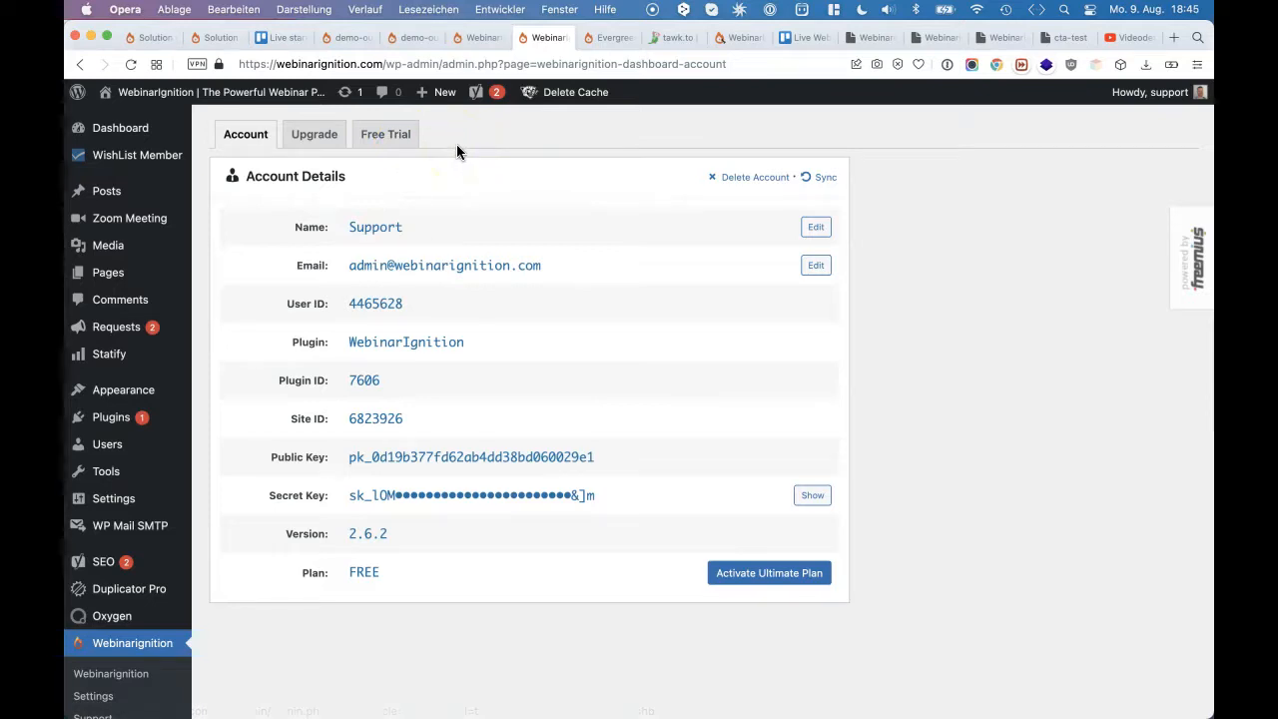
pyautogui.moveTo(386, 134)
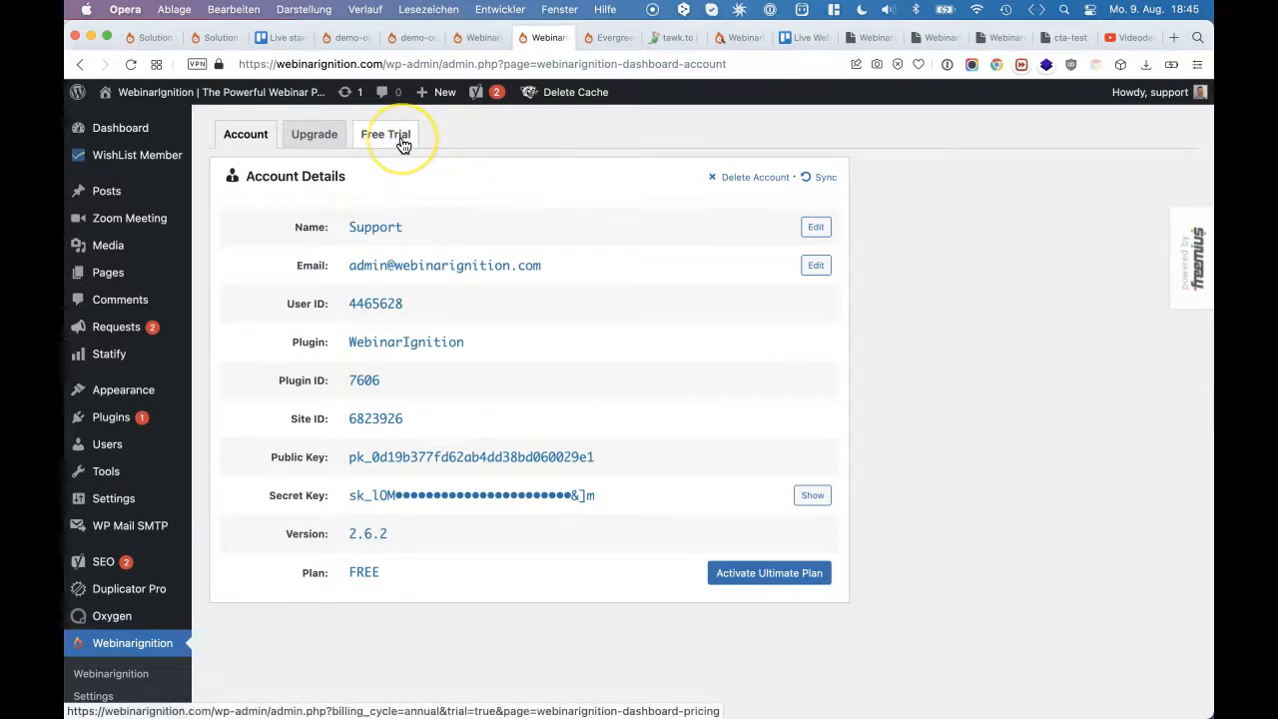
pyautogui.moveTo(385, 134)
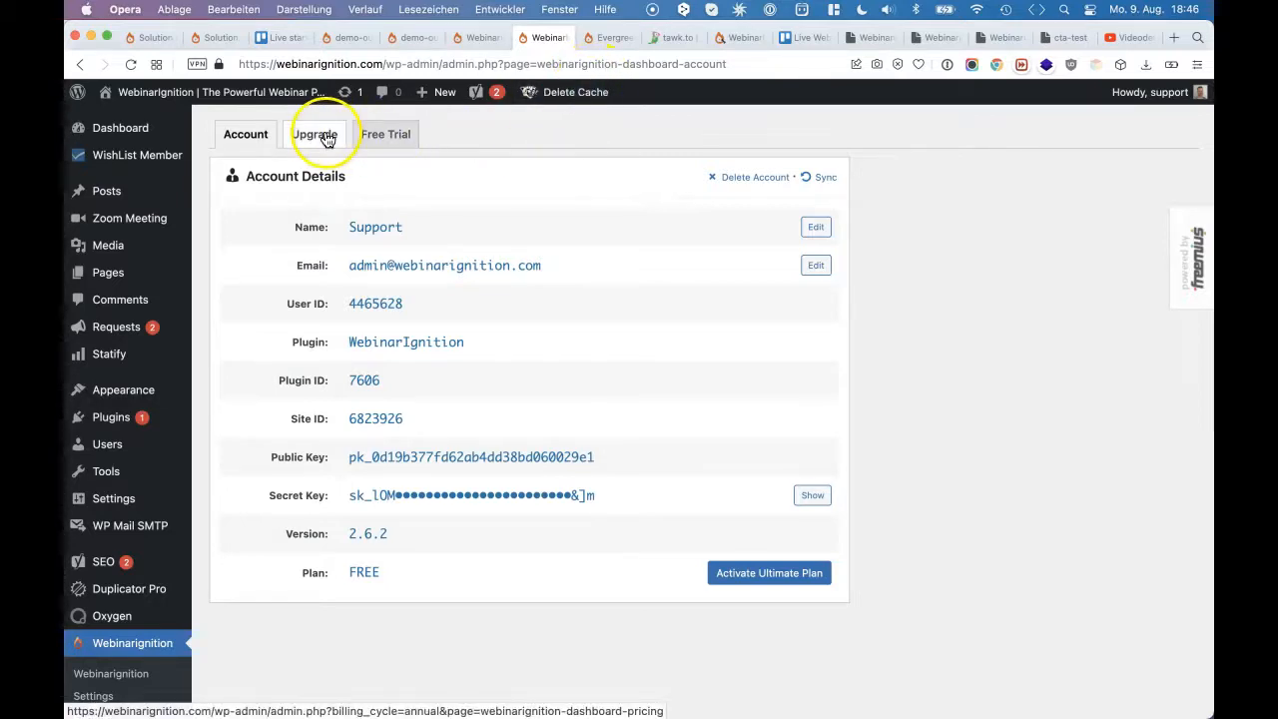
pyautogui.click(607, 36)
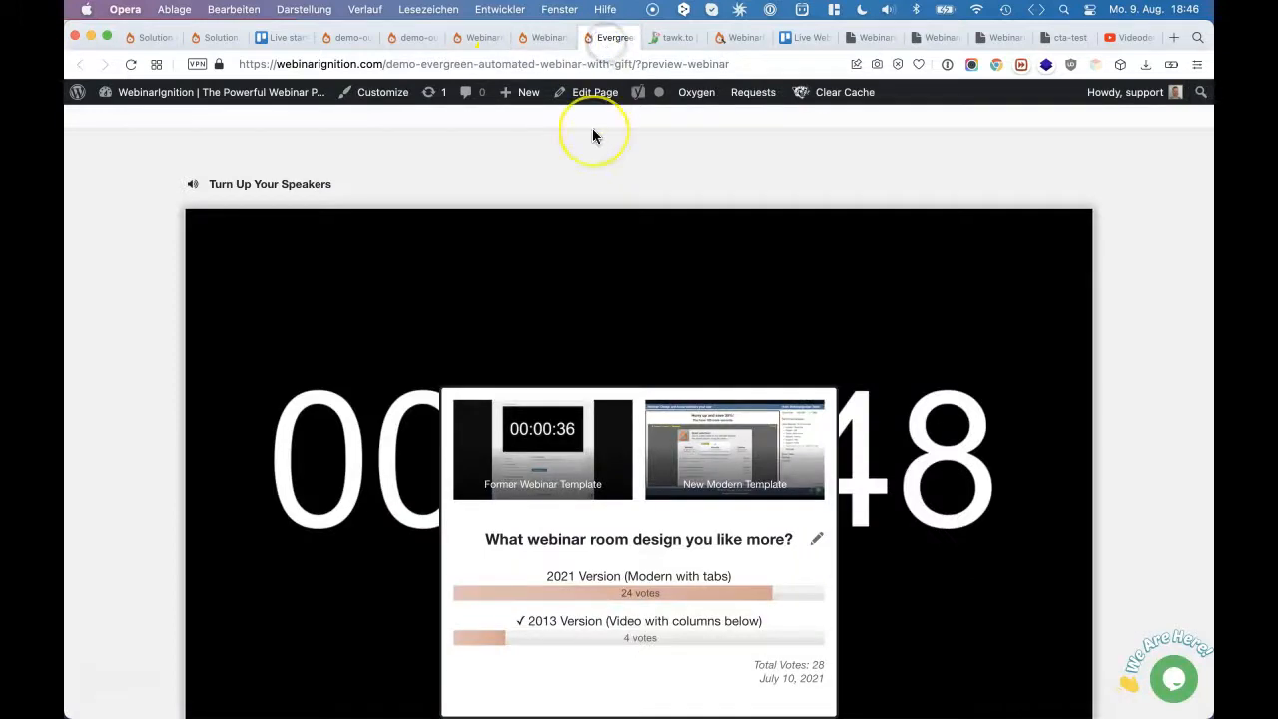
pyautogui.click(132, 64)
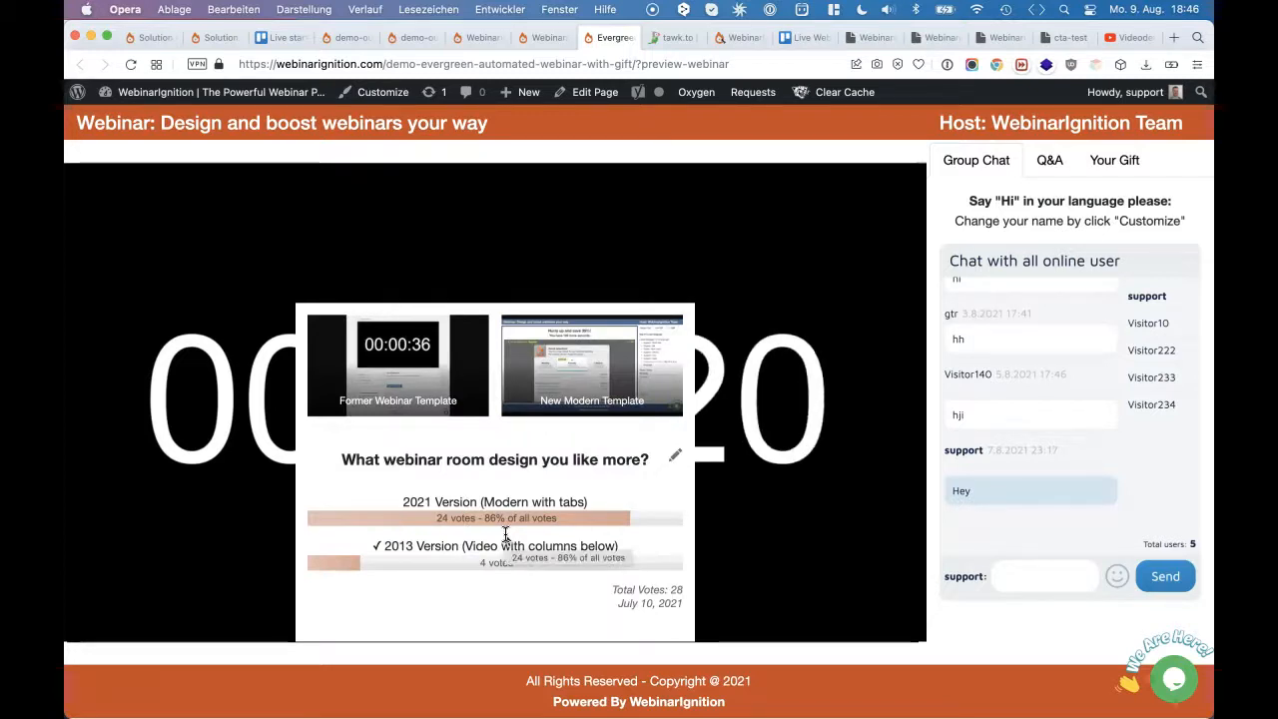
pyautogui.click(960, 160)
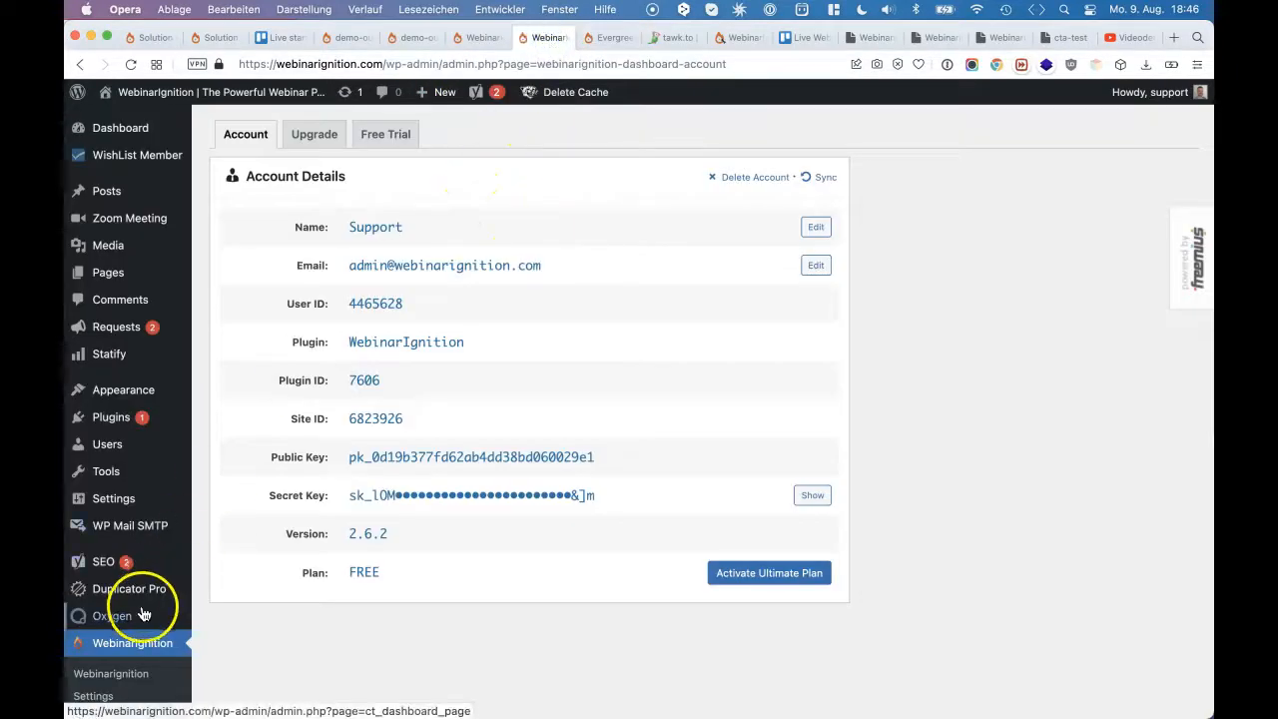
pyautogui.scroll(-3)
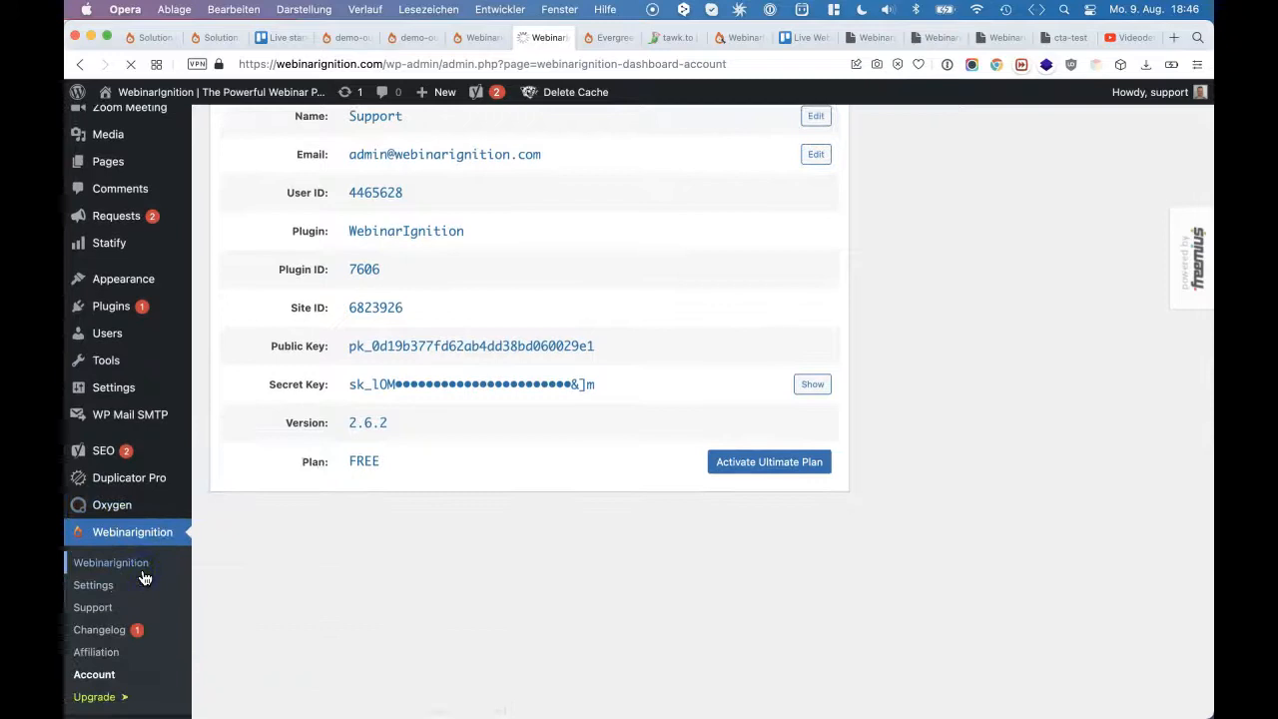
pyautogui.click(112, 564)
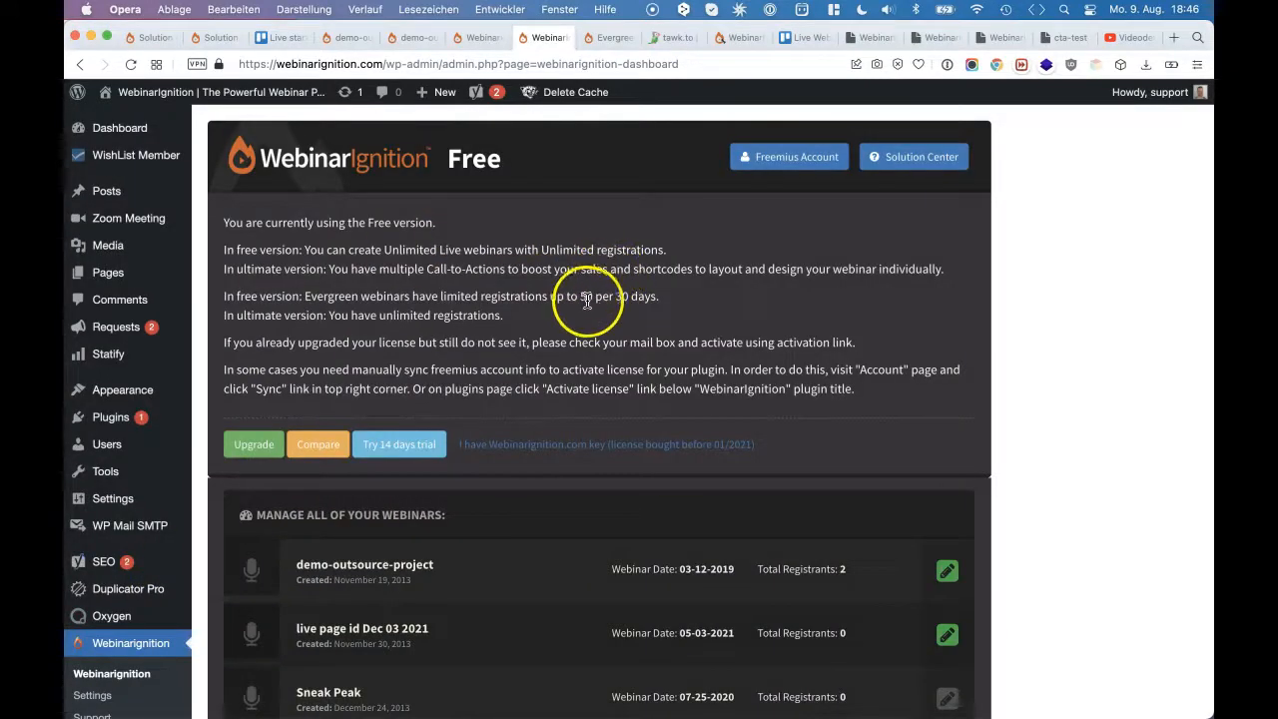
pyautogui.doubleClick(618, 296)
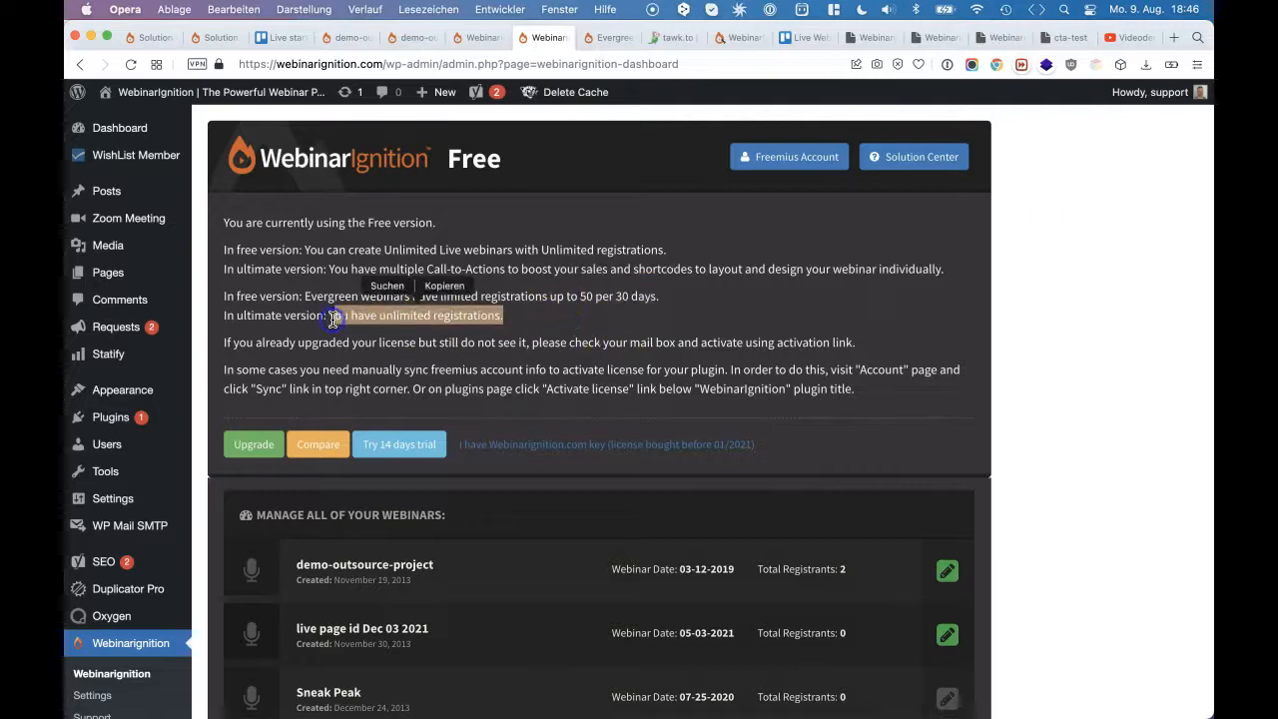
pyautogui.moveTo(532, 332)
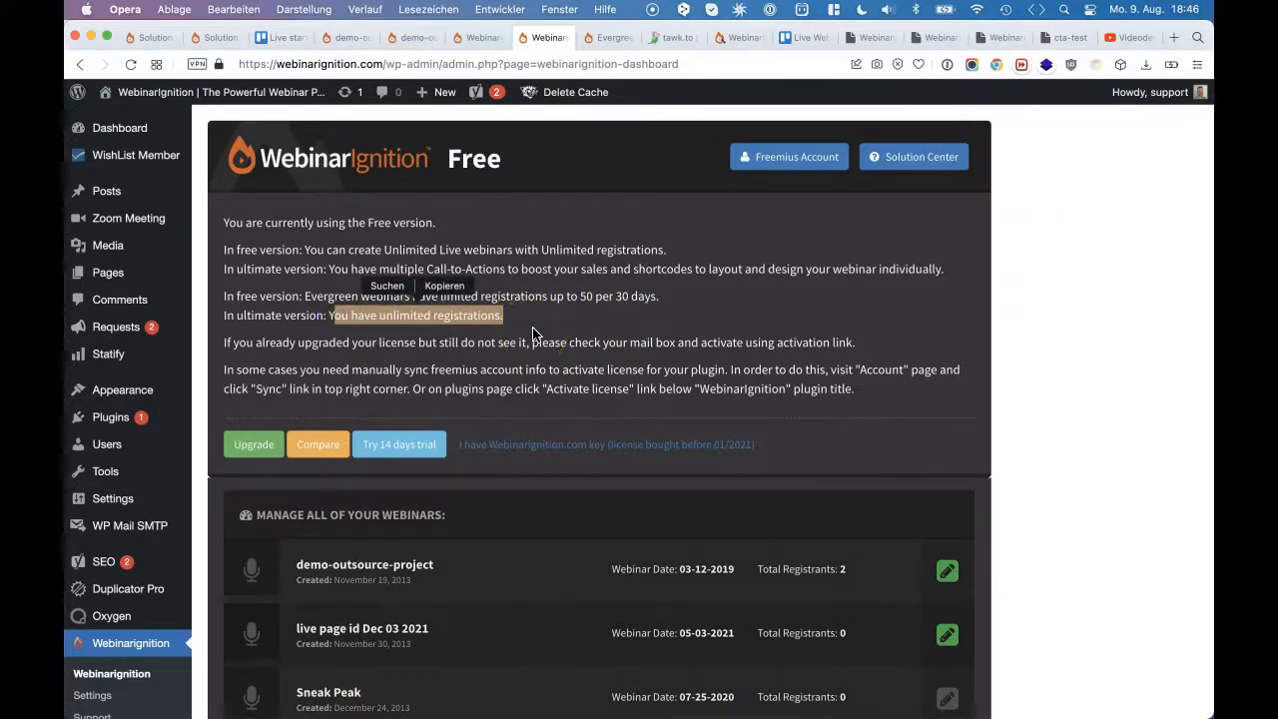
pyautogui.click(535, 334)
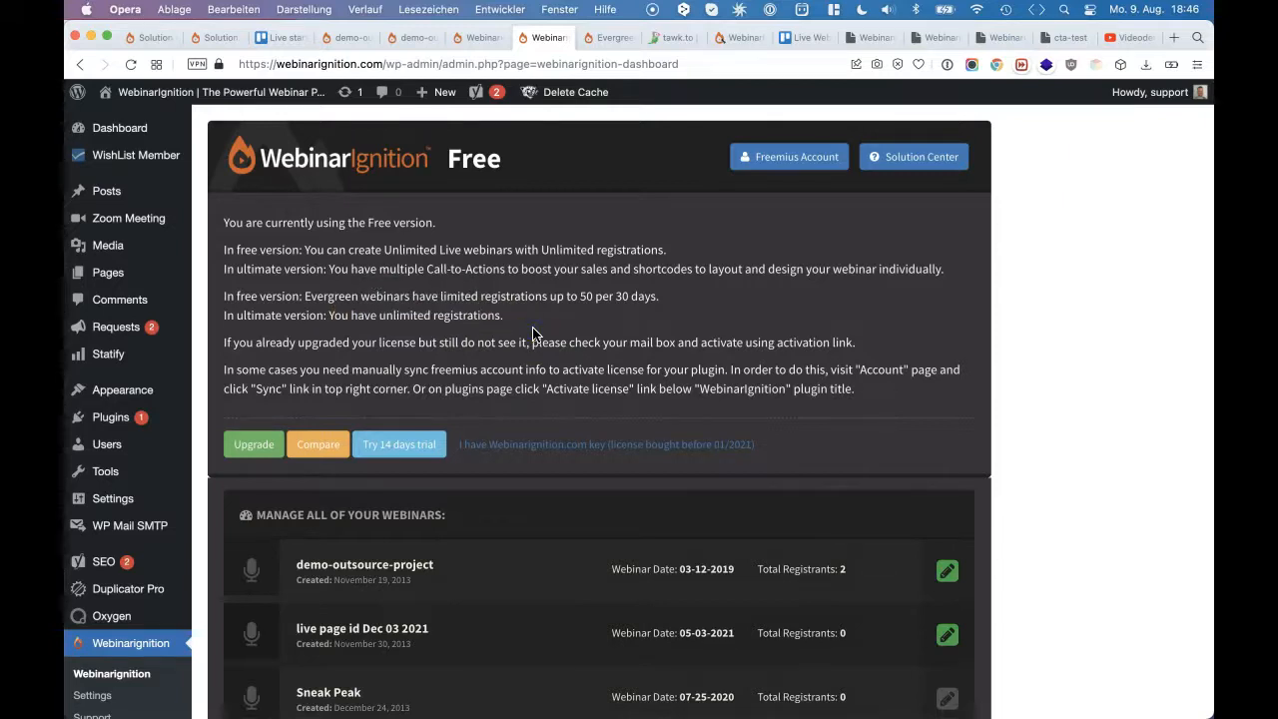
pyautogui.scroll(-3)
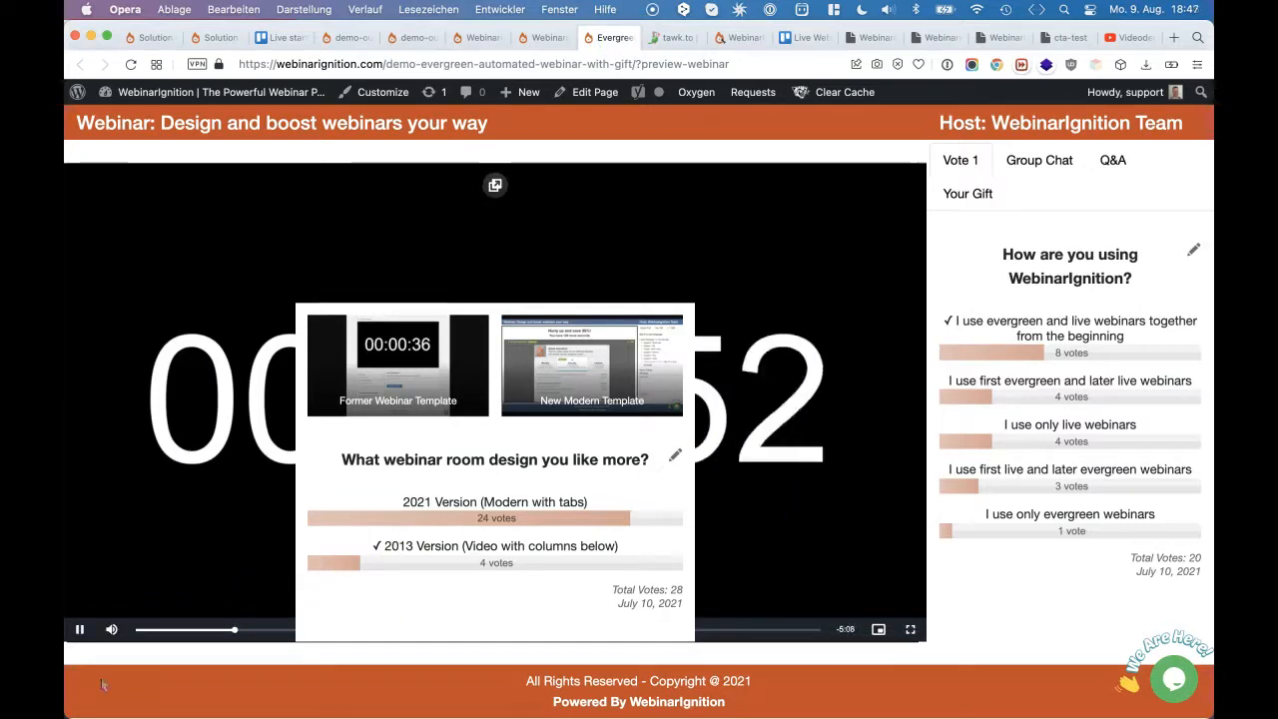
pyautogui.click(543, 36)
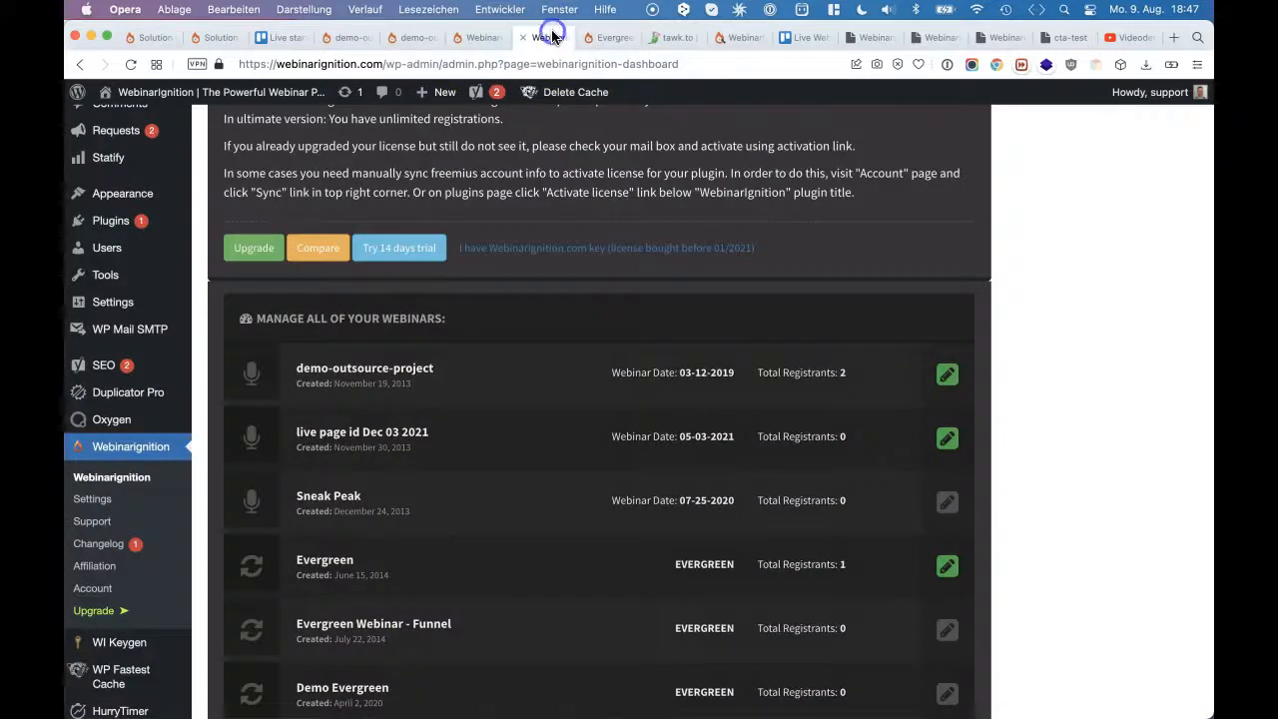
# Edit the DEMO Evergreen/Automated Webinar with Gift and check its preview room
pyautogui.scroll(-3)
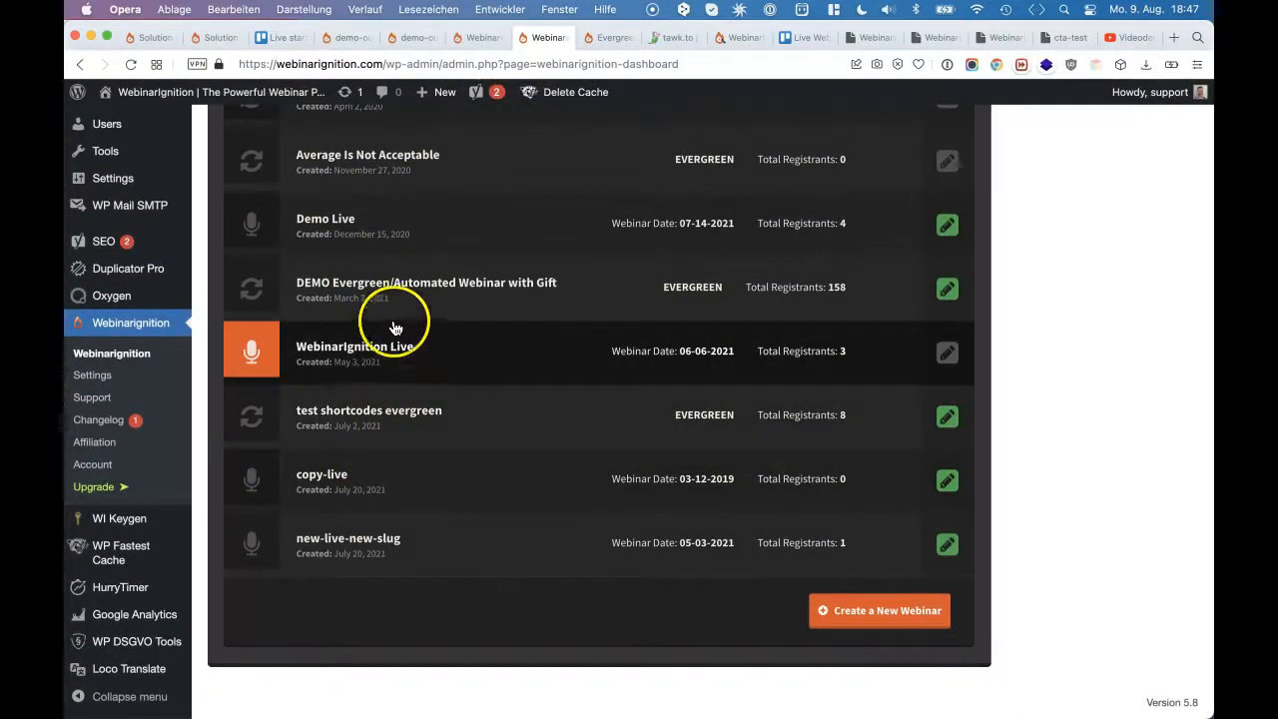
pyautogui.click(947, 288)
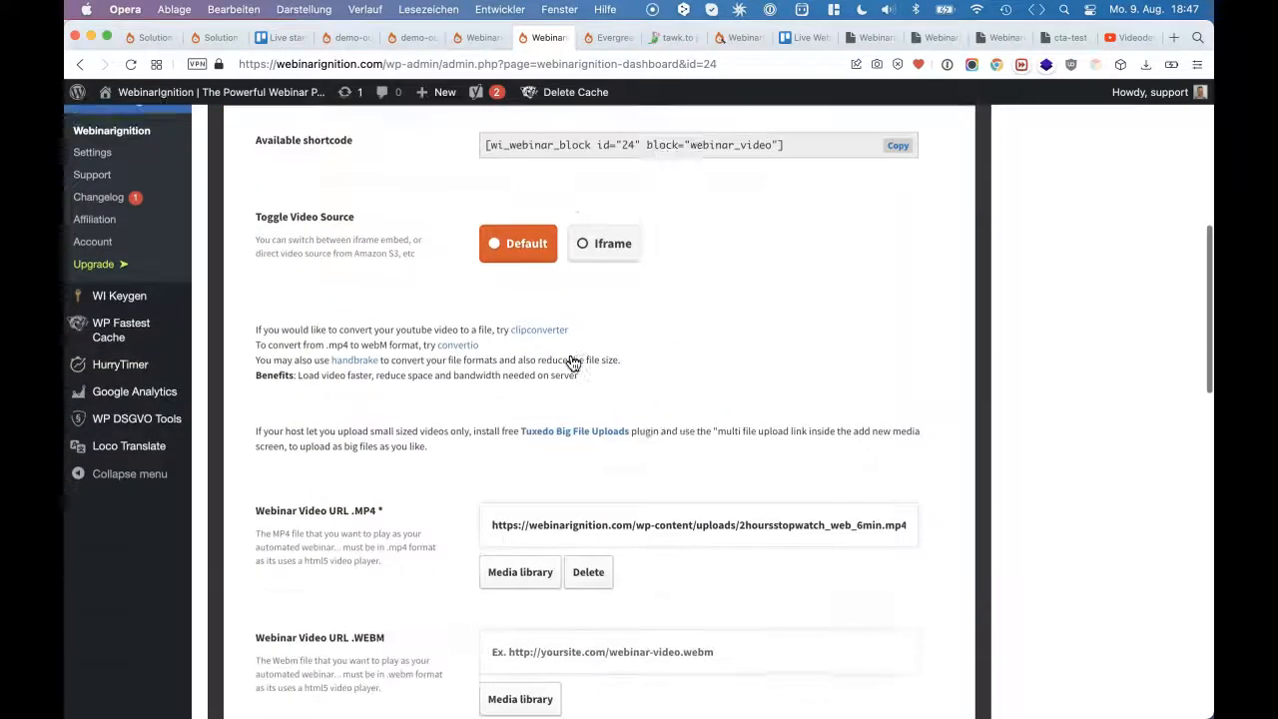
pyautogui.scroll(-3)
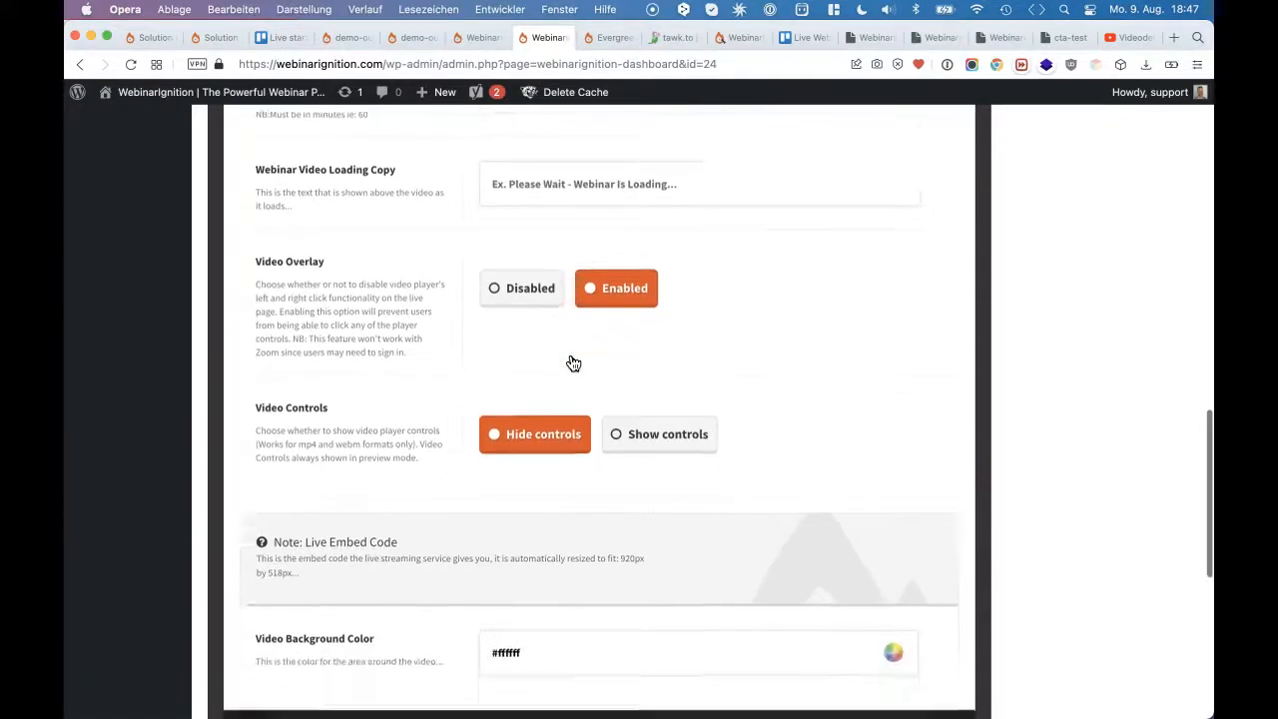
pyautogui.click(891, 652)
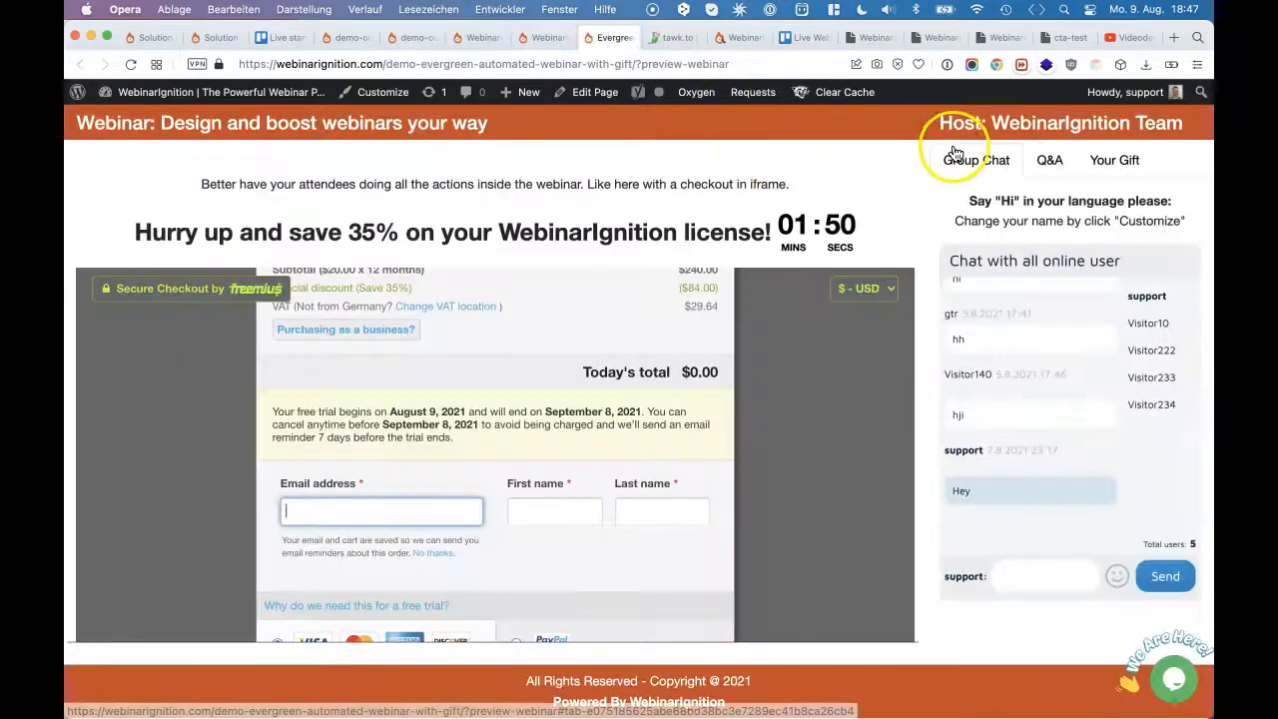
pyautogui.moveTo(934, 475)
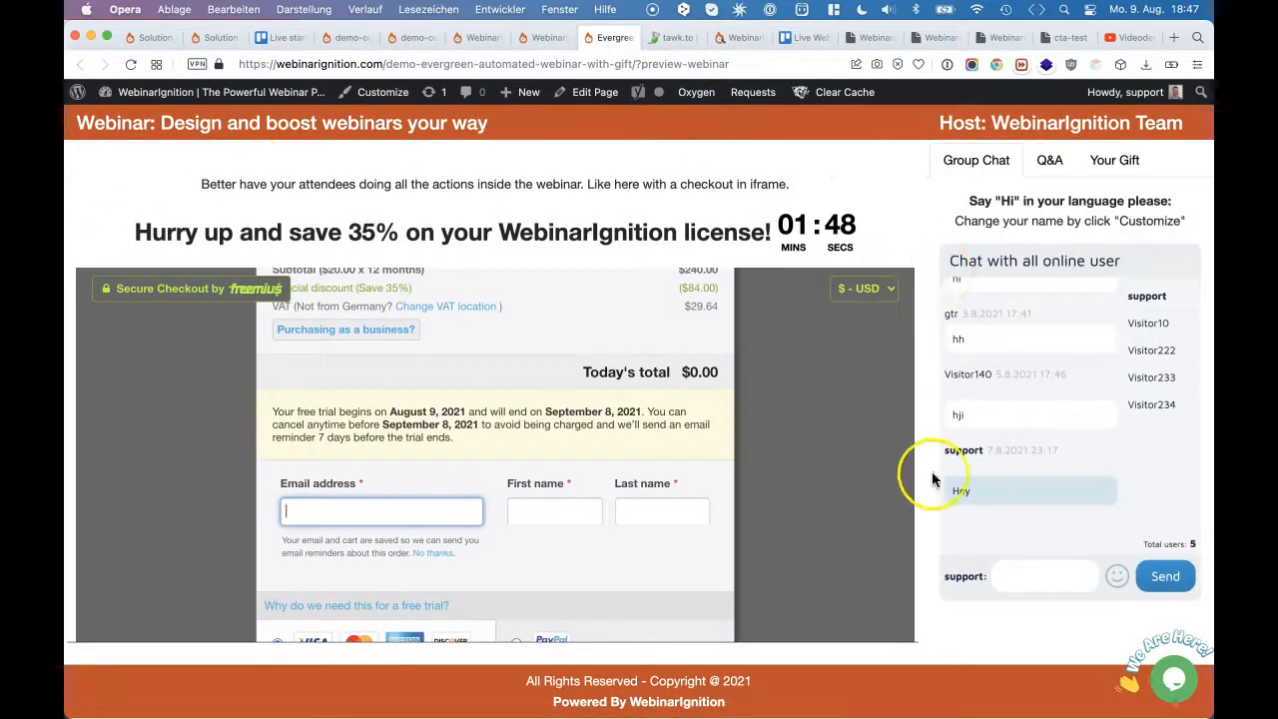
pyautogui.moveTo(910, 211)
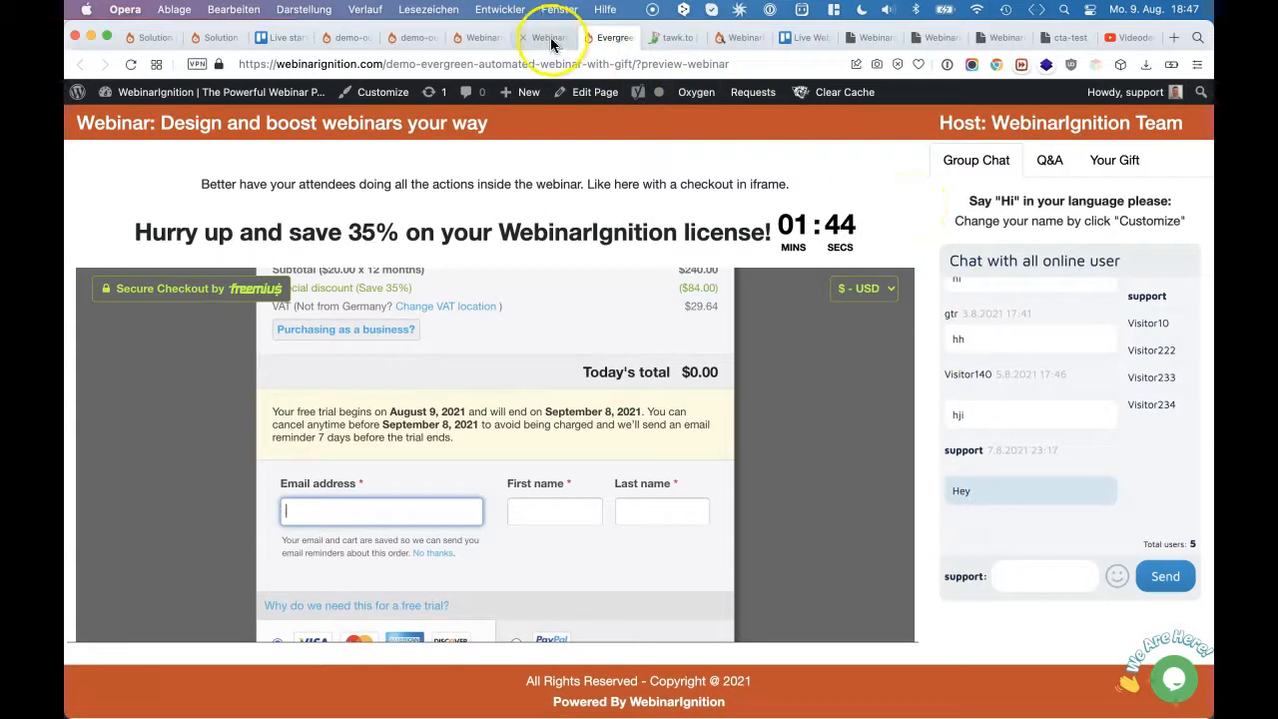
# In Webinar Auto Video Settings set the video background colour to #ffffff with overlay on and controls hidden
pyautogui.click(543, 36)
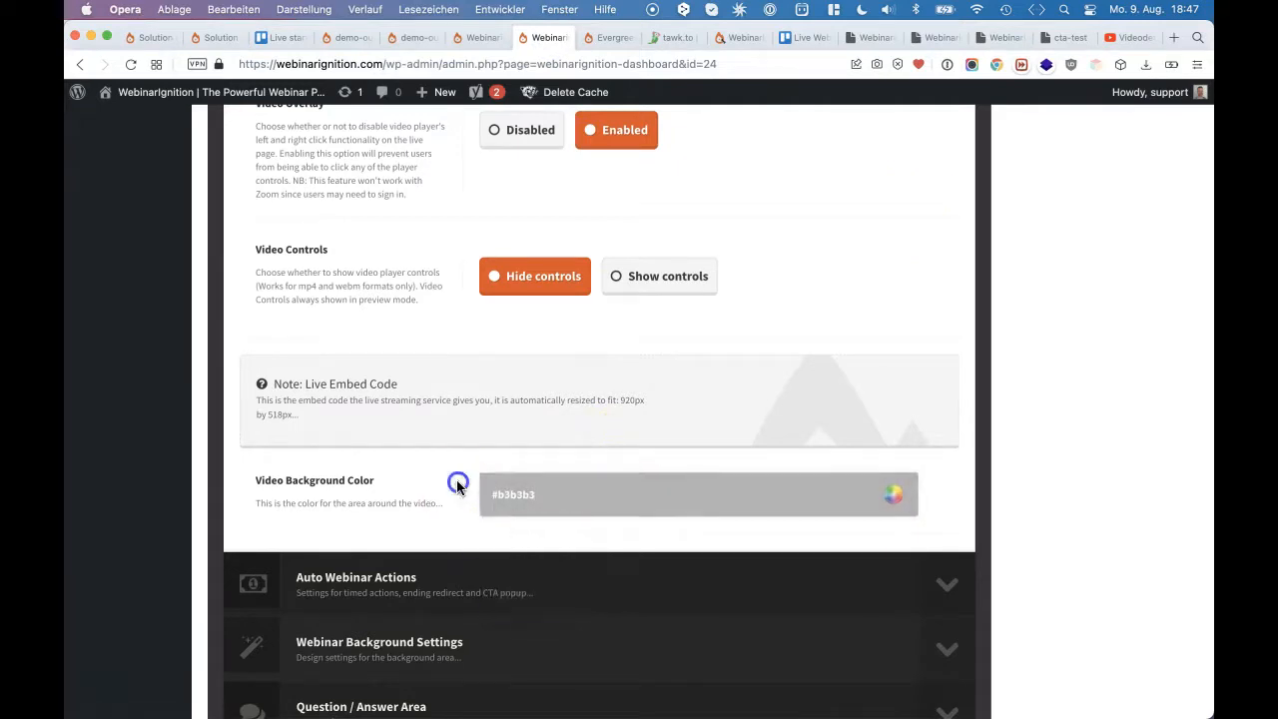
pyautogui.click(923, 264)
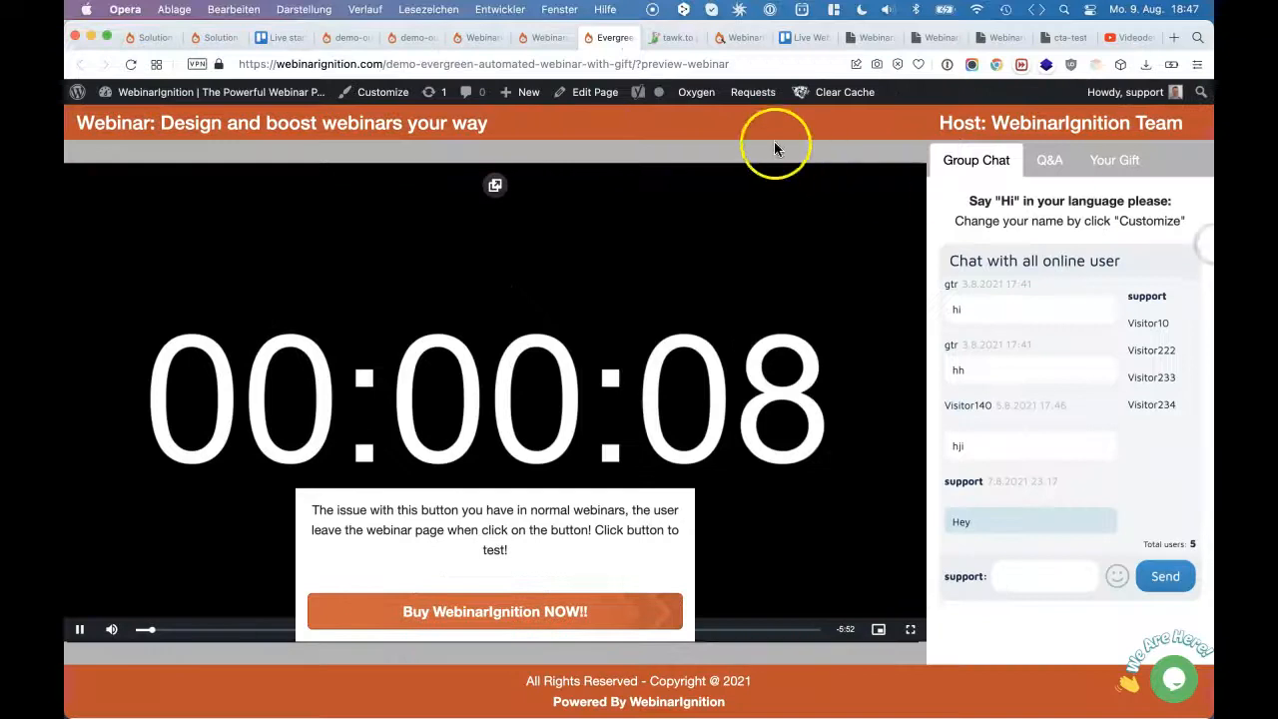
pyautogui.moveTo(866, 437)
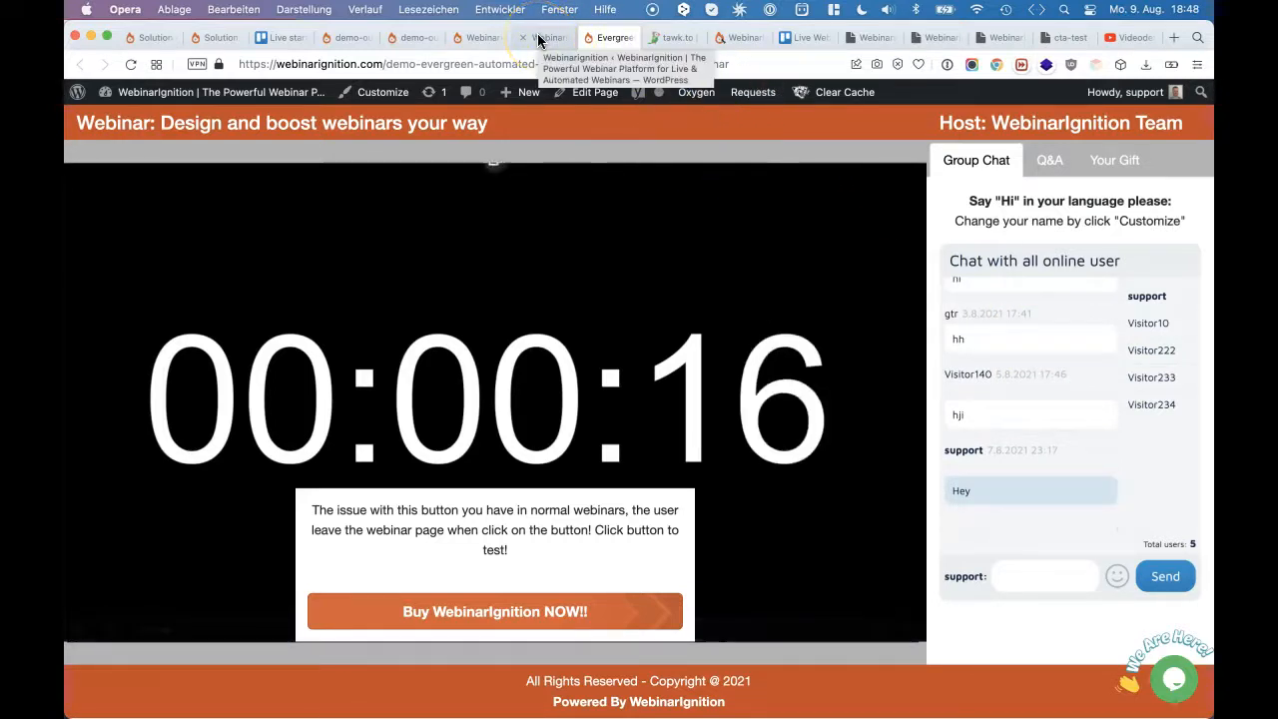
pyautogui.click(543, 36)
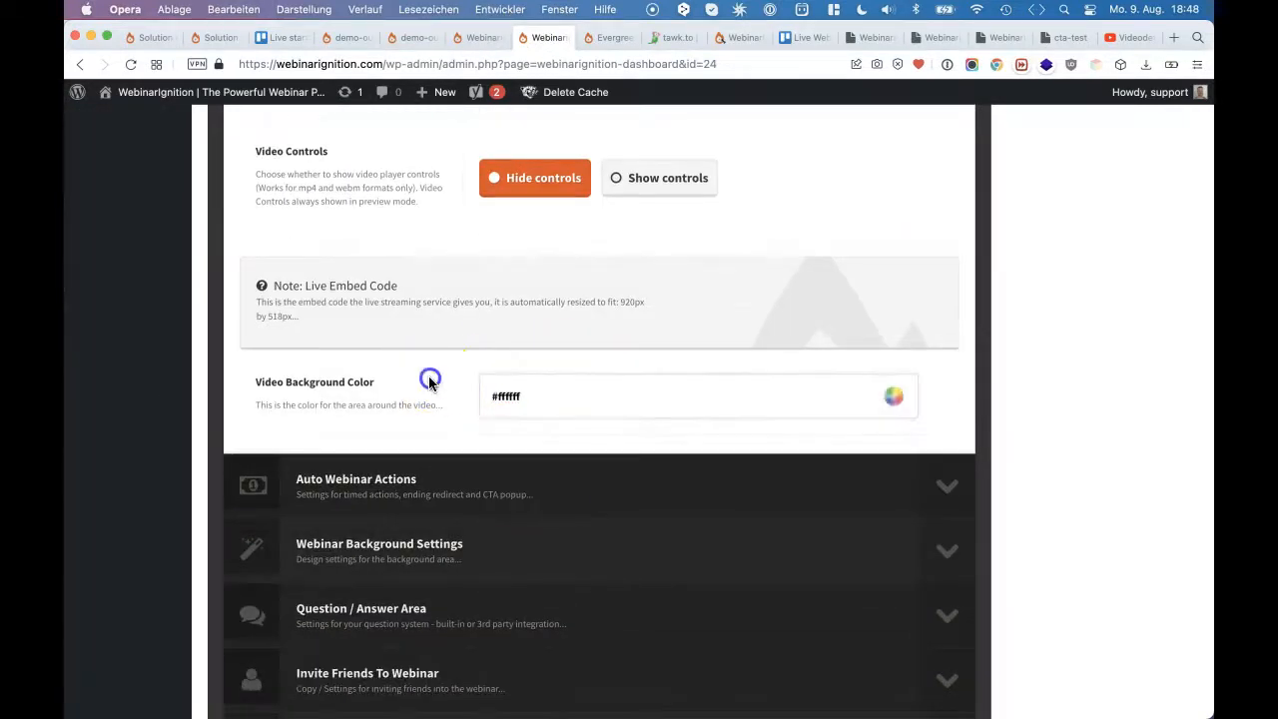
# Pick a green Footer/Header Background Color, save, and reload the preview to show green bars
pyautogui.scroll(-3)
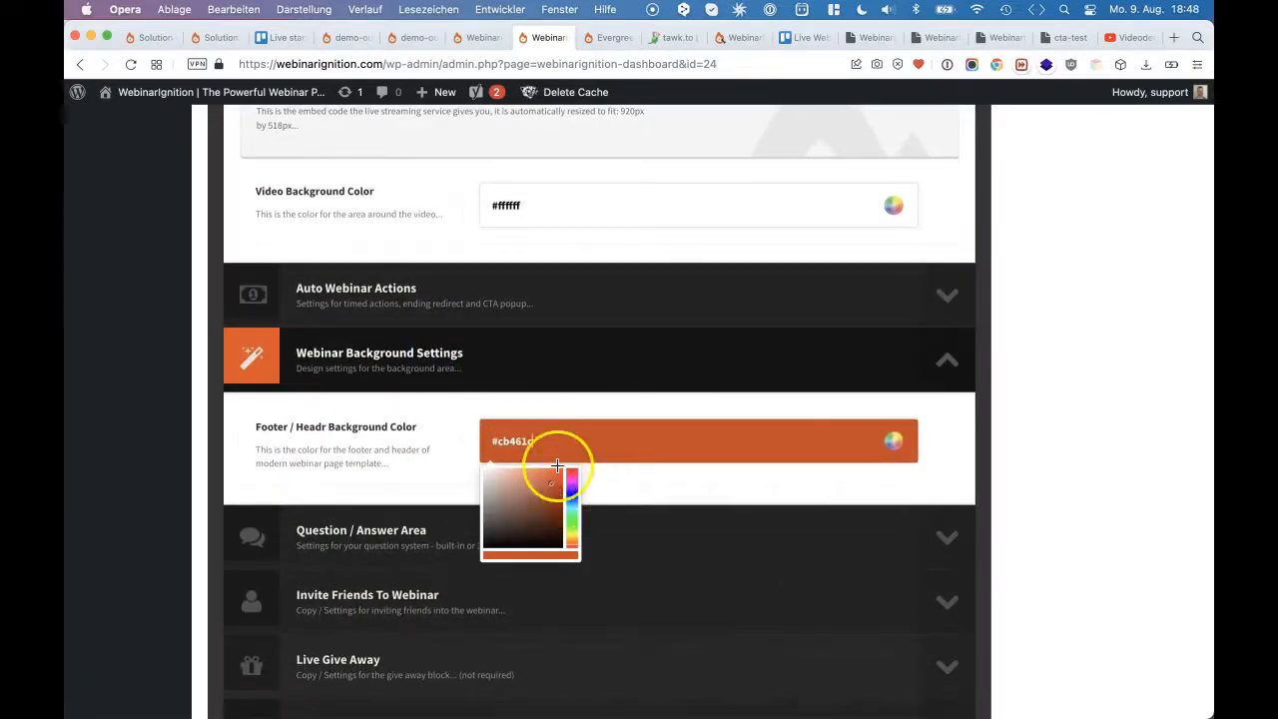
pyautogui.click(558, 468)
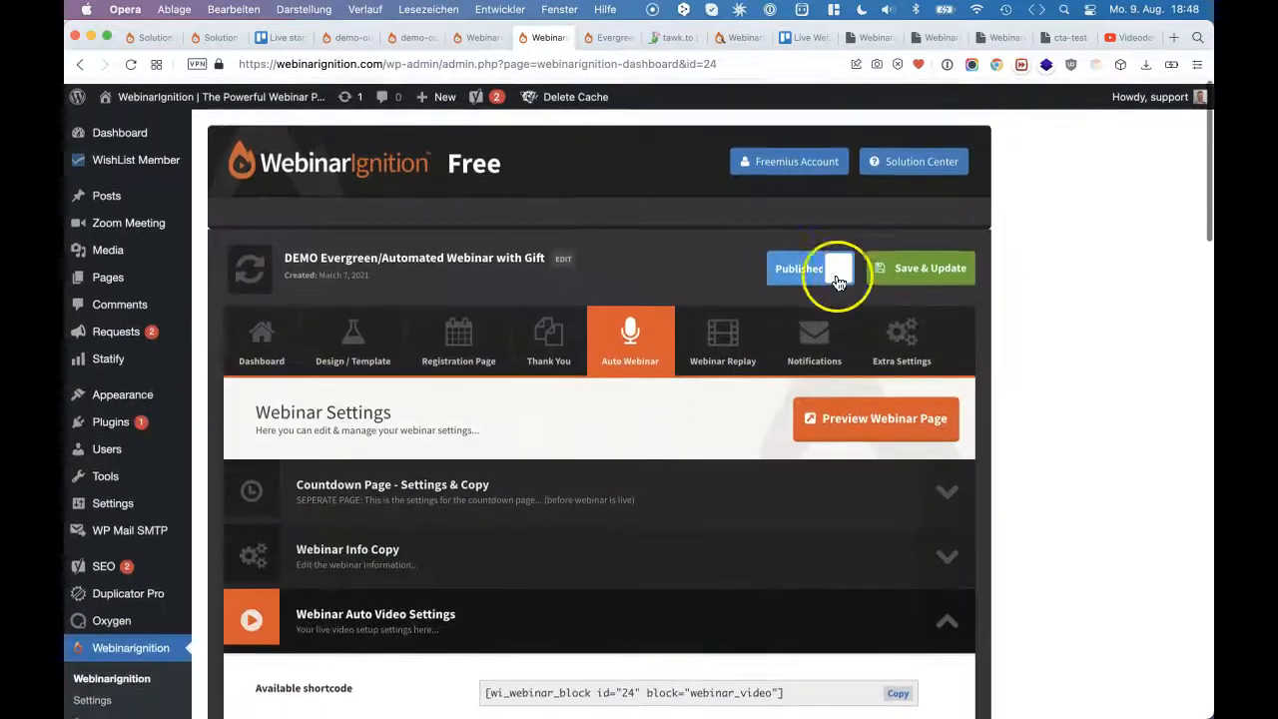
pyautogui.click(919, 268)
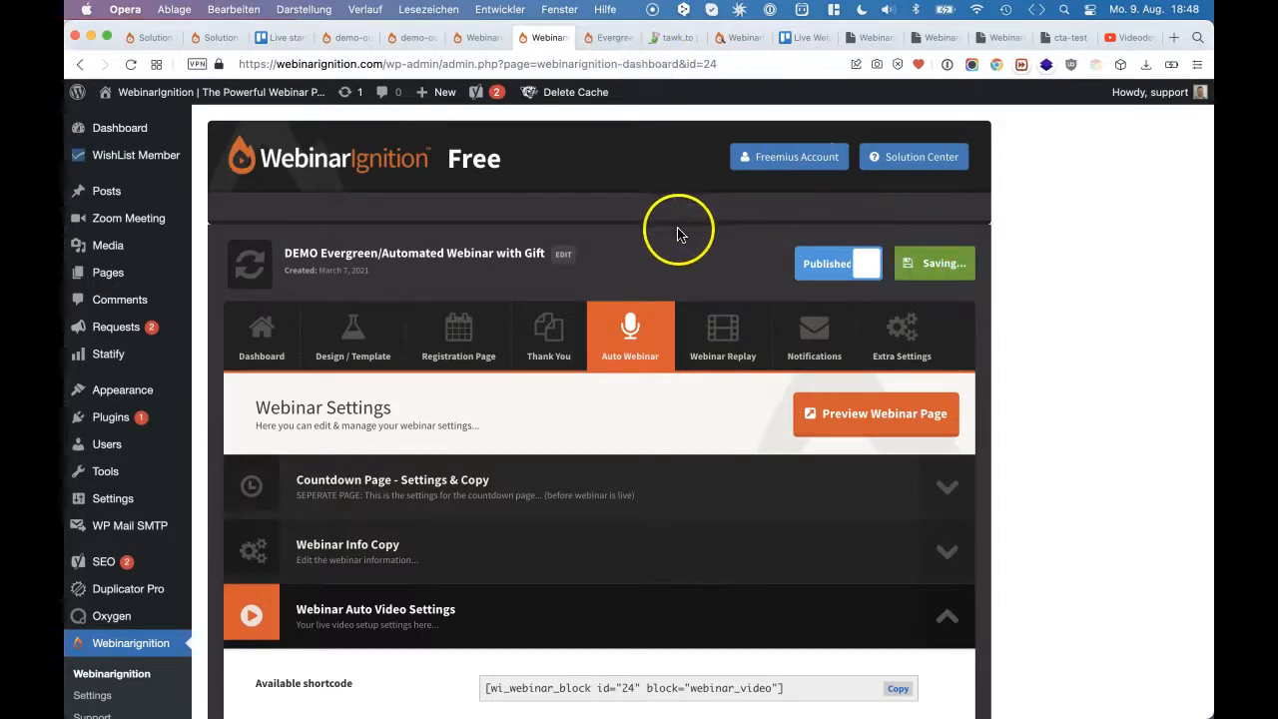
pyautogui.click(607, 36)
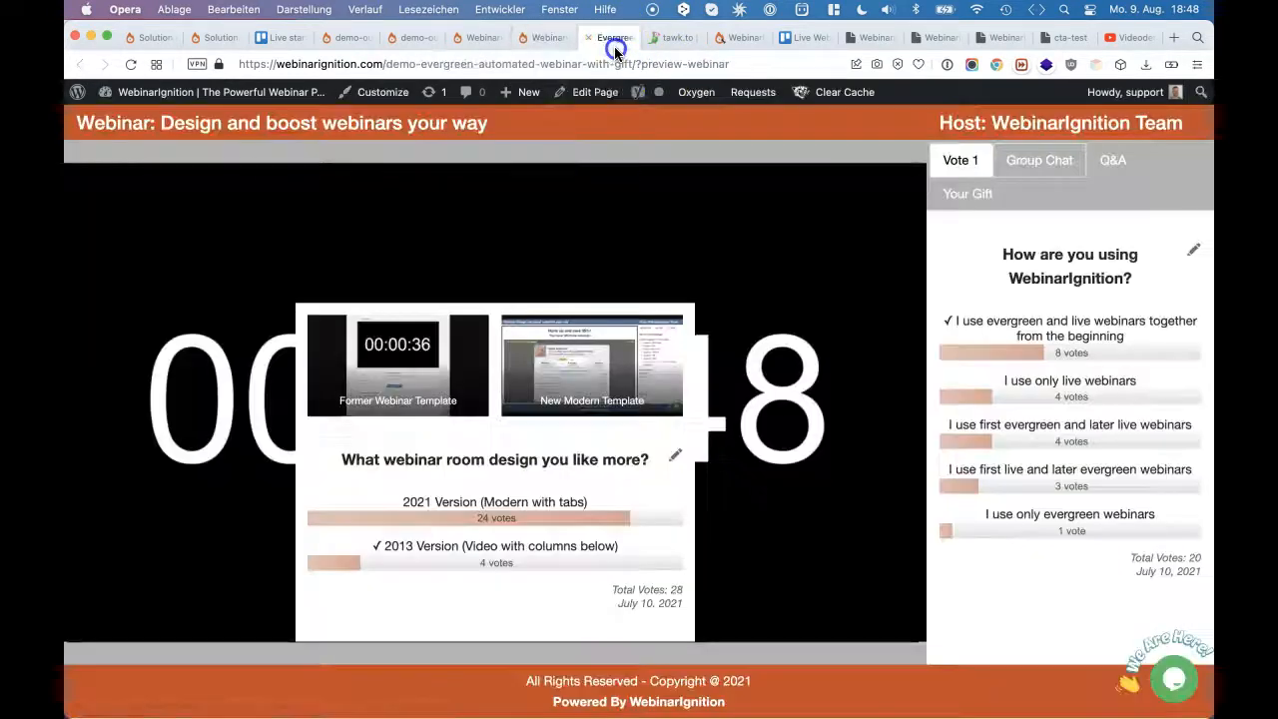
pyautogui.click(130, 64)
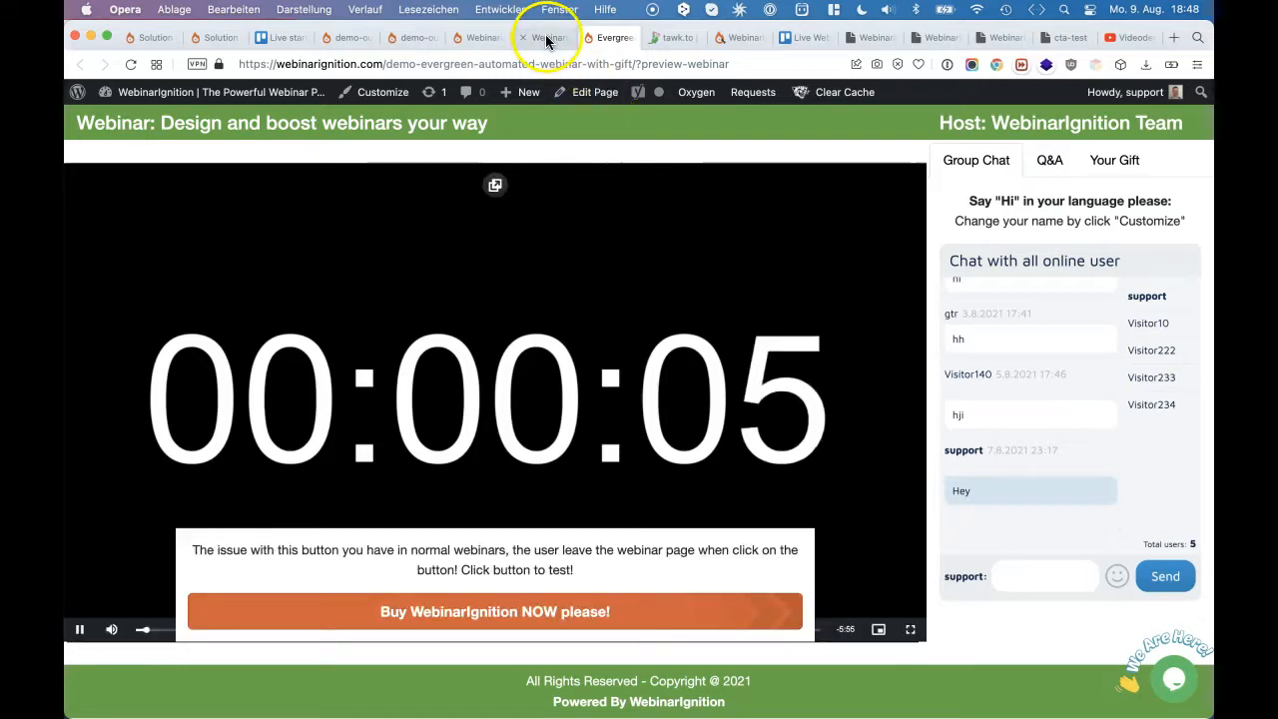
# Save the header/footer colour as black #000000 and confirm the black bars in the preview
pyautogui.click(544, 36)
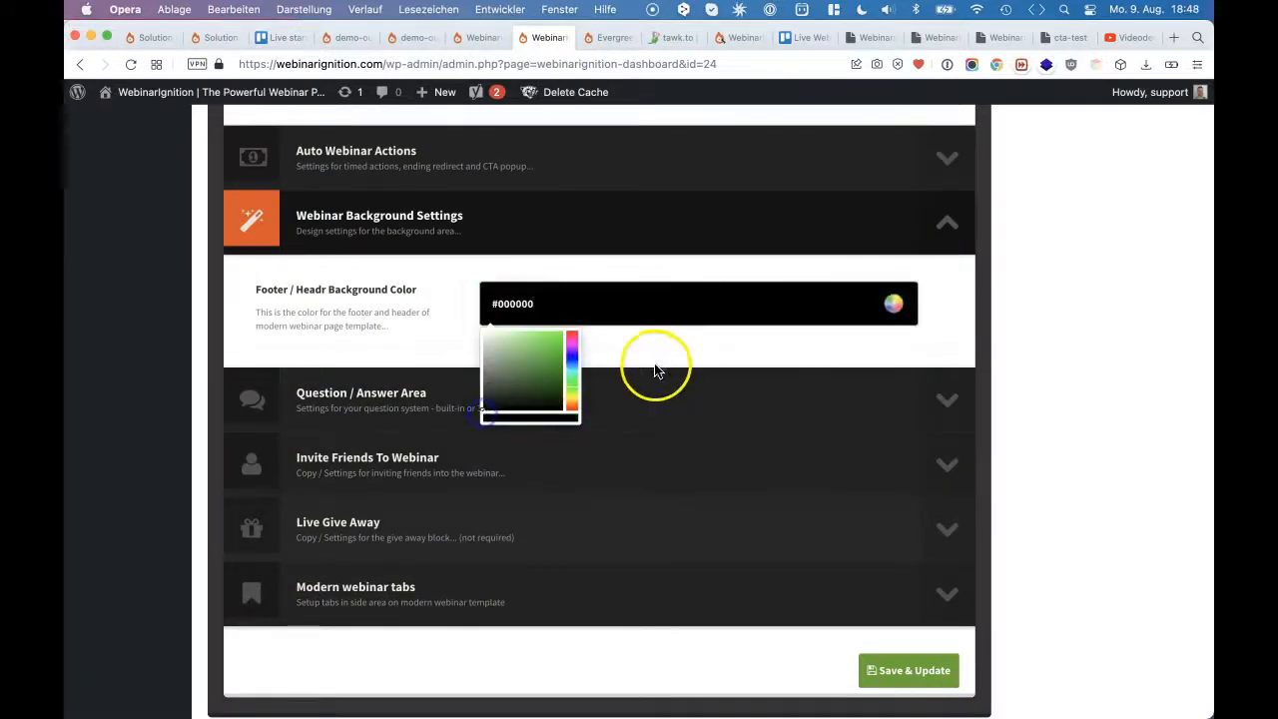
pyautogui.click(907, 671)
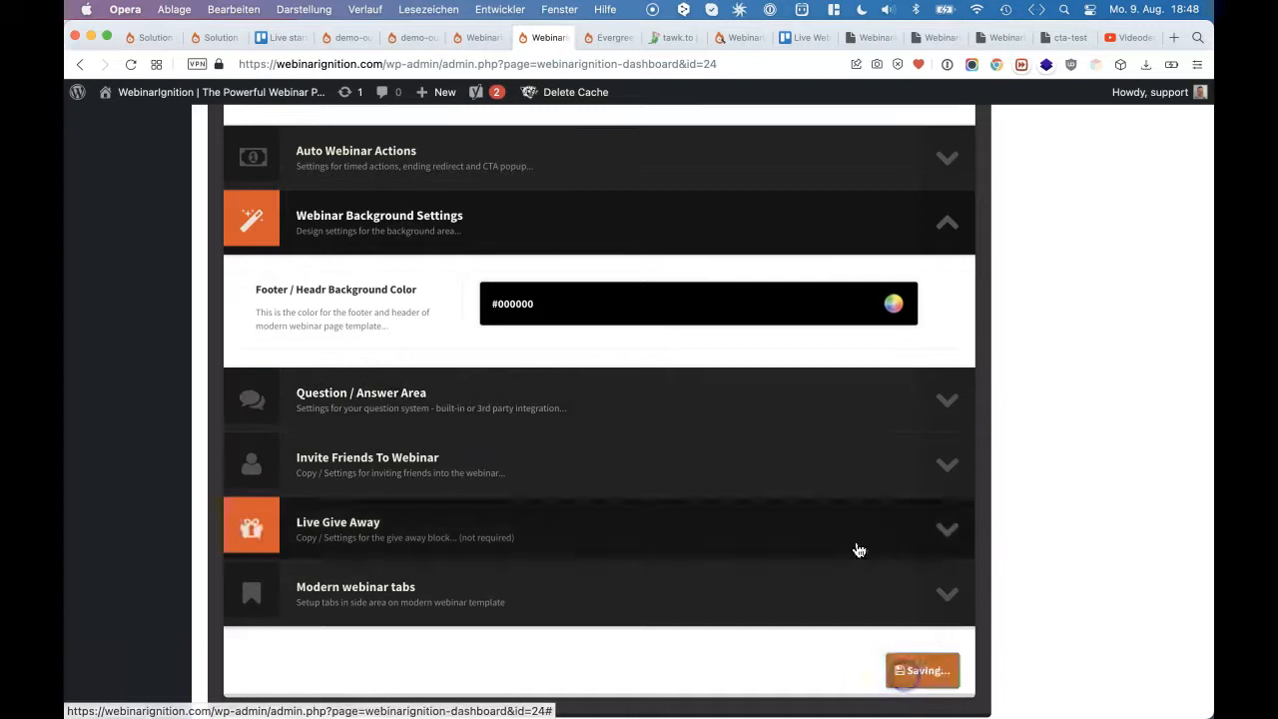
pyautogui.click(612, 38)
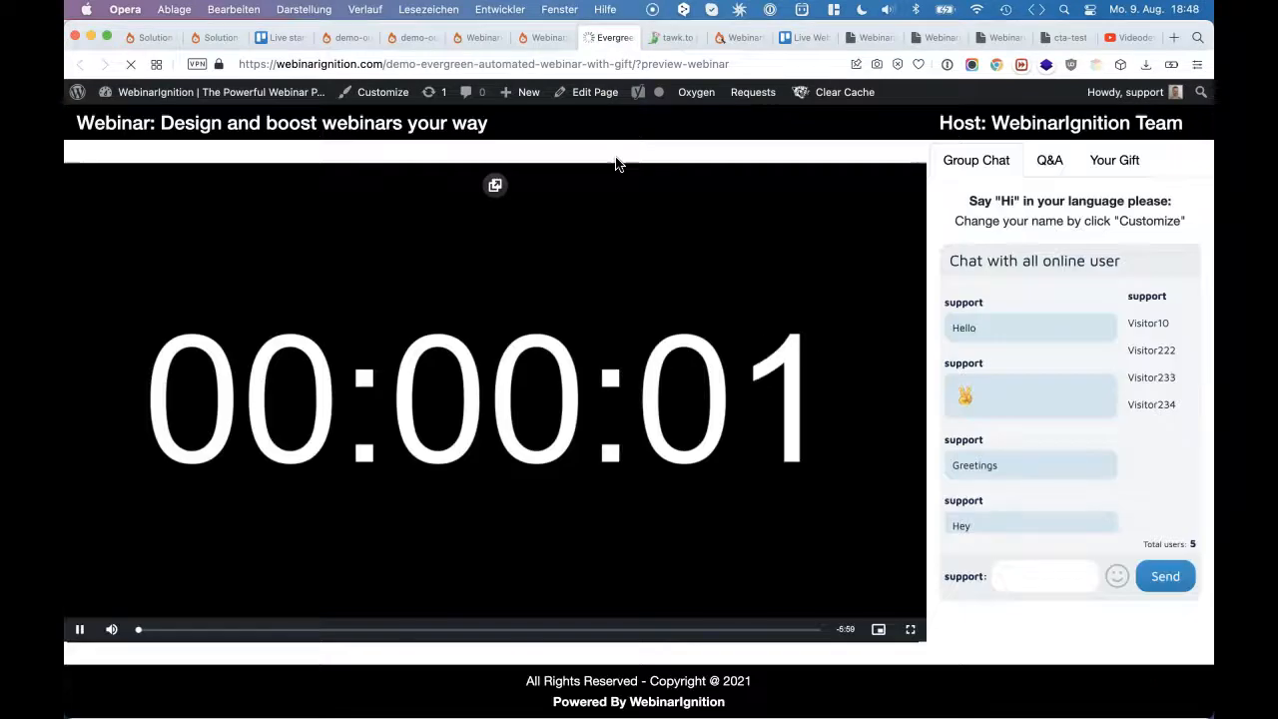
pyautogui.click(543, 36)
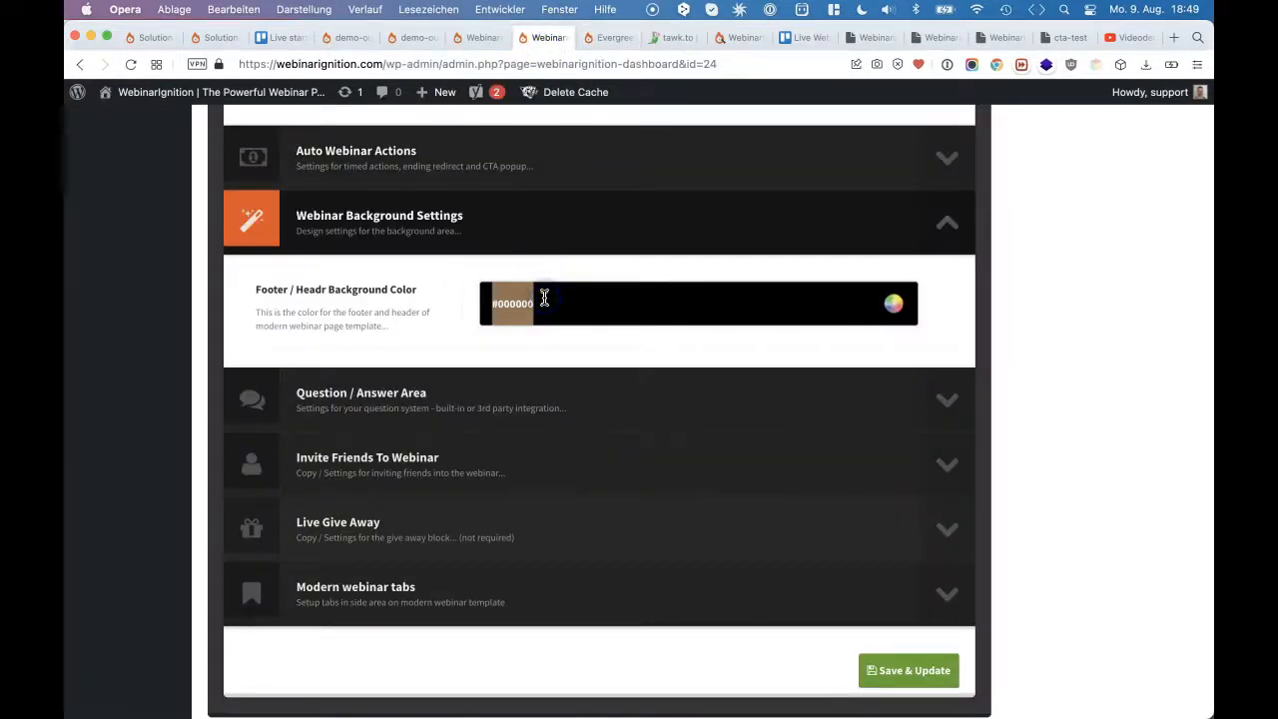
# Enter a new header/footer hex value, save it, and view the yellow bars in the preview
pyautogui.write('ff0000')
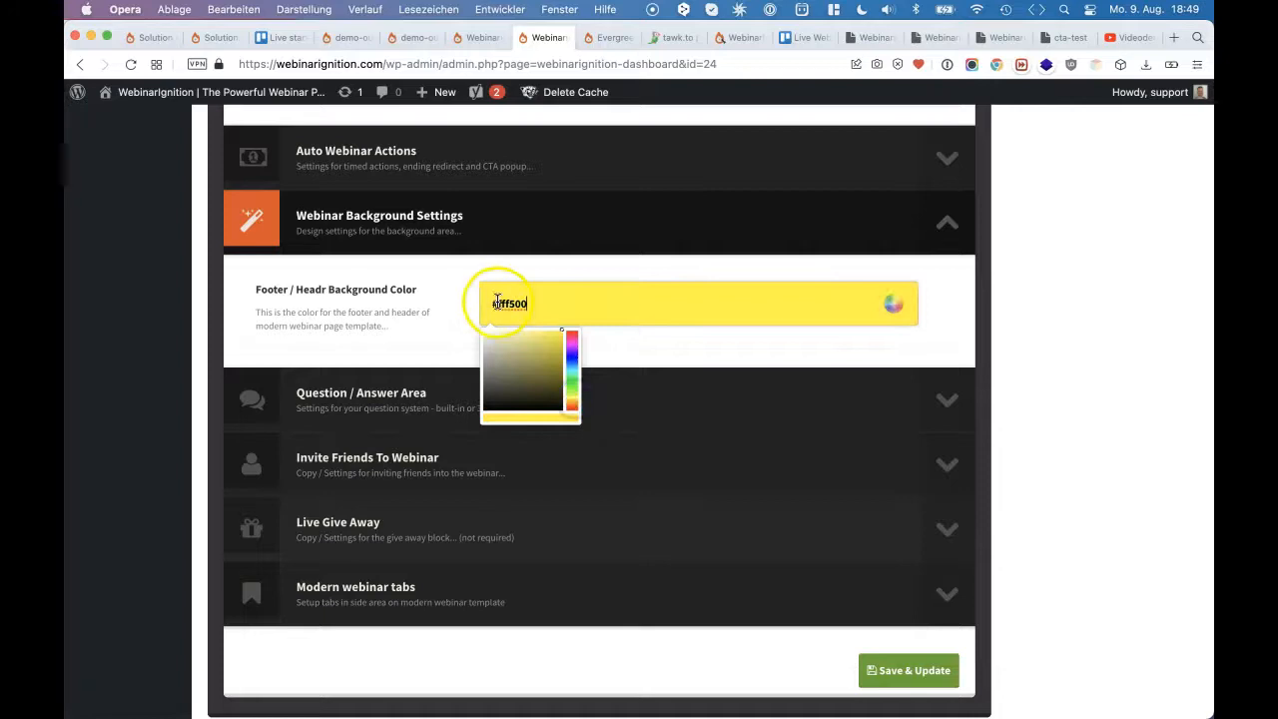
pyautogui.click(907, 671)
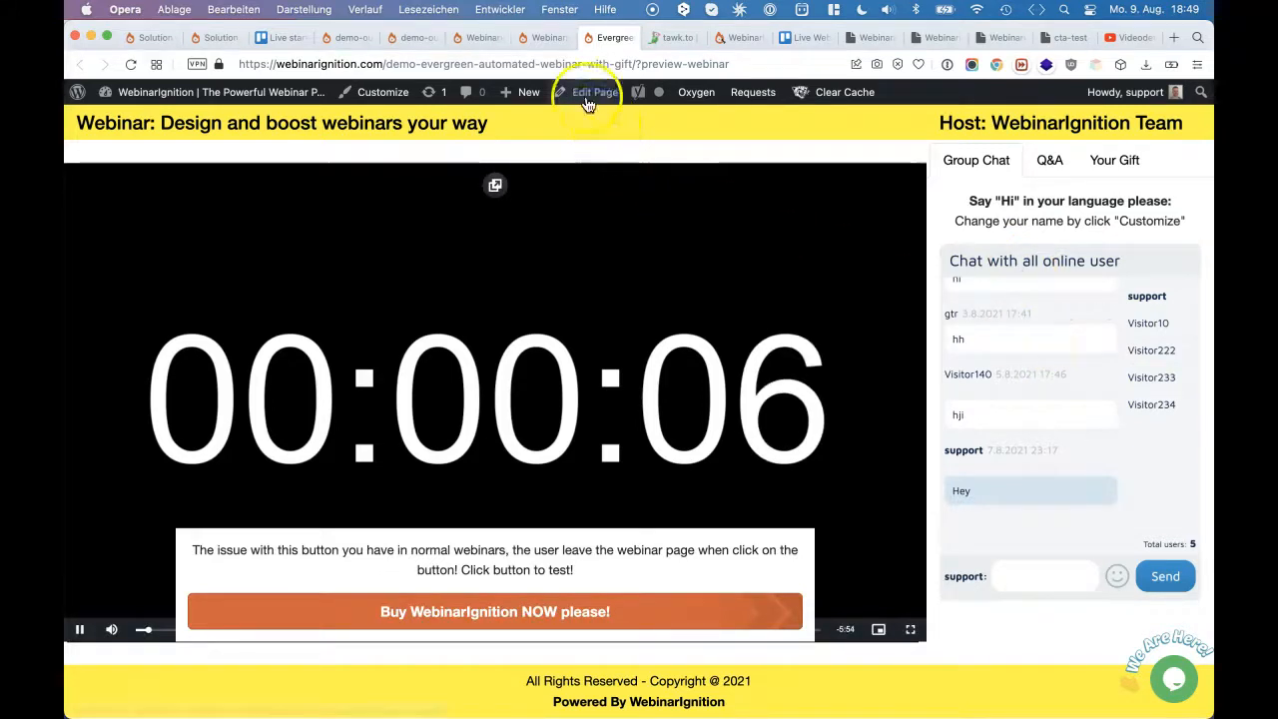
pyautogui.click(548, 36)
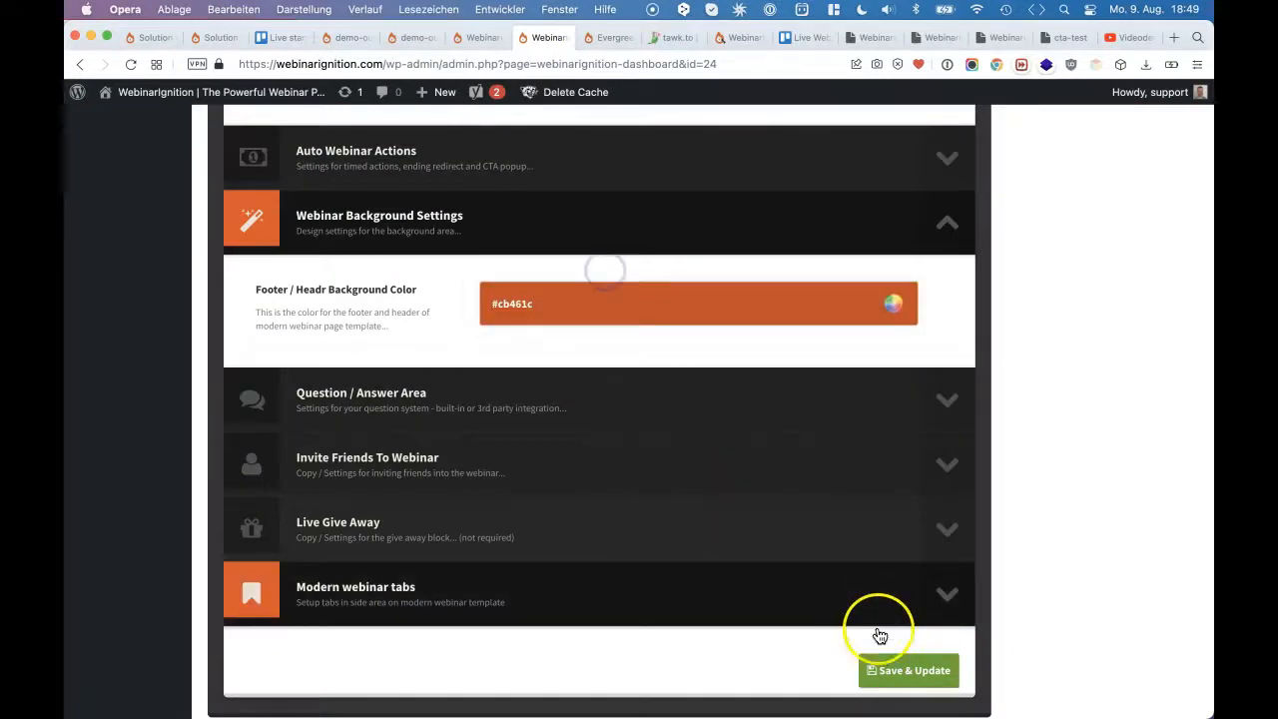
# Save the orange #cb461c header/footer colour and refresh the preview to apply it
pyautogui.click(907, 671)
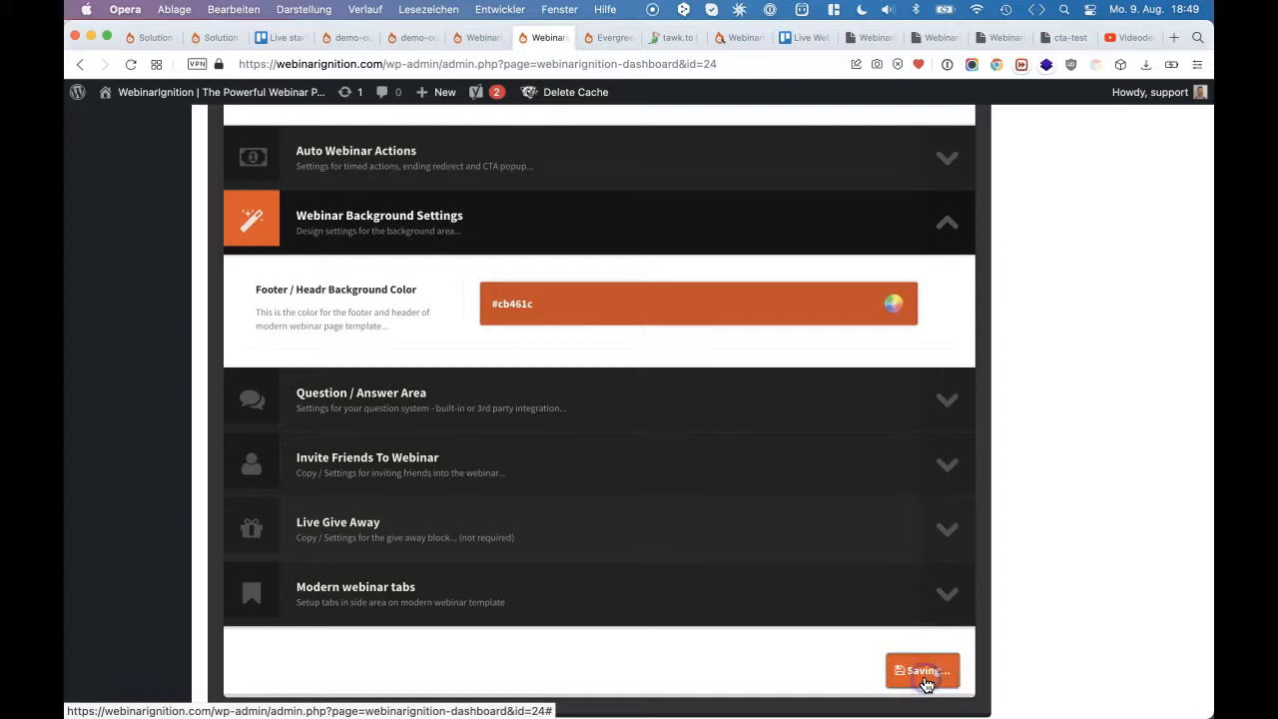
pyautogui.click(611, 36)
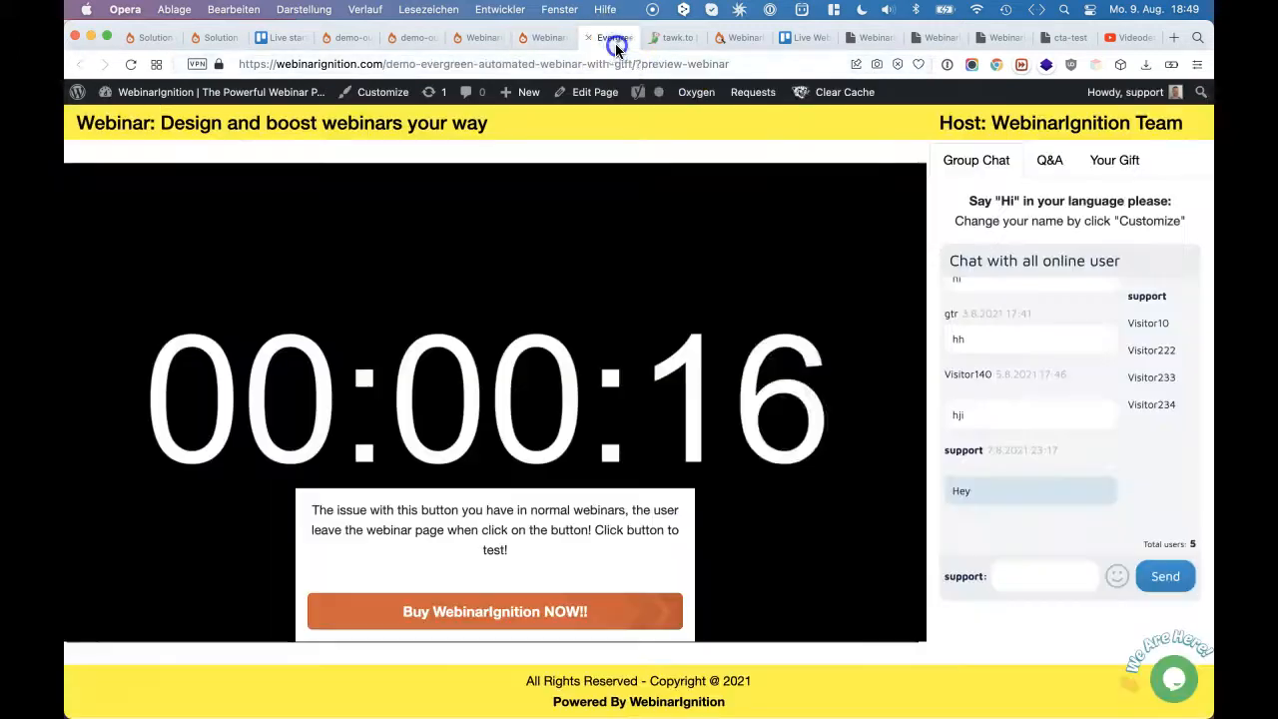
pyautogui.click(609, 36)
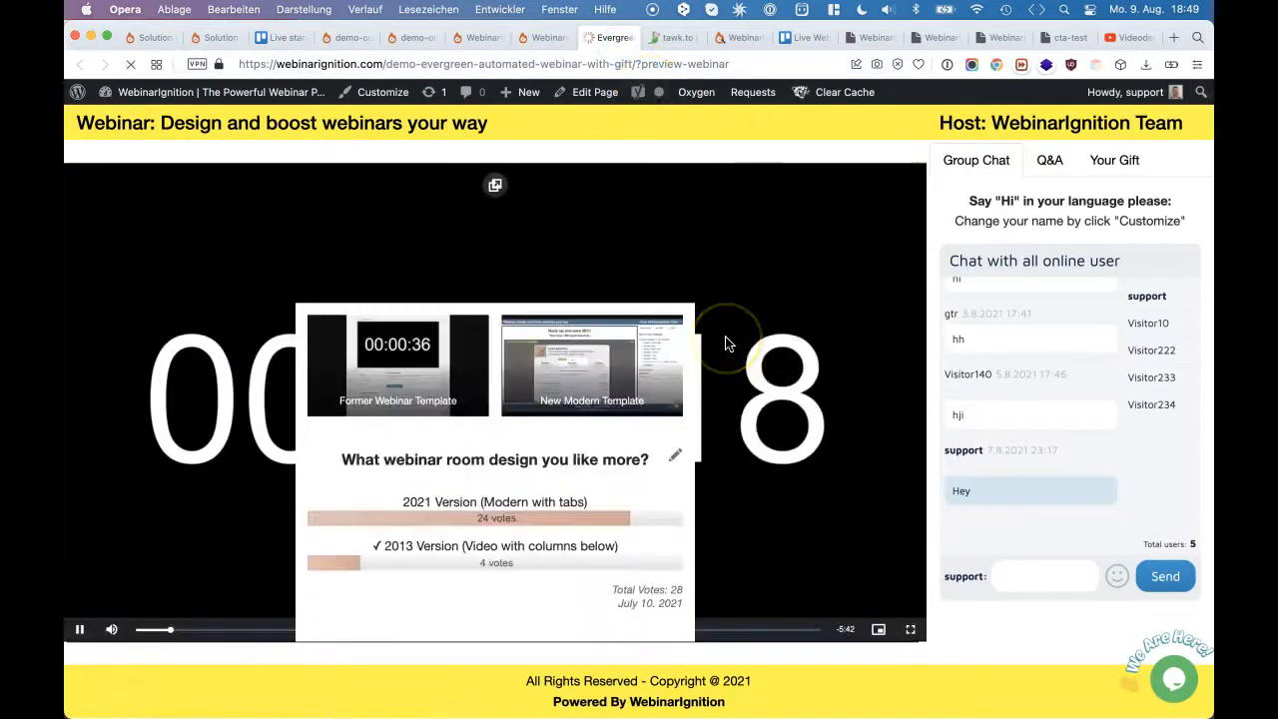